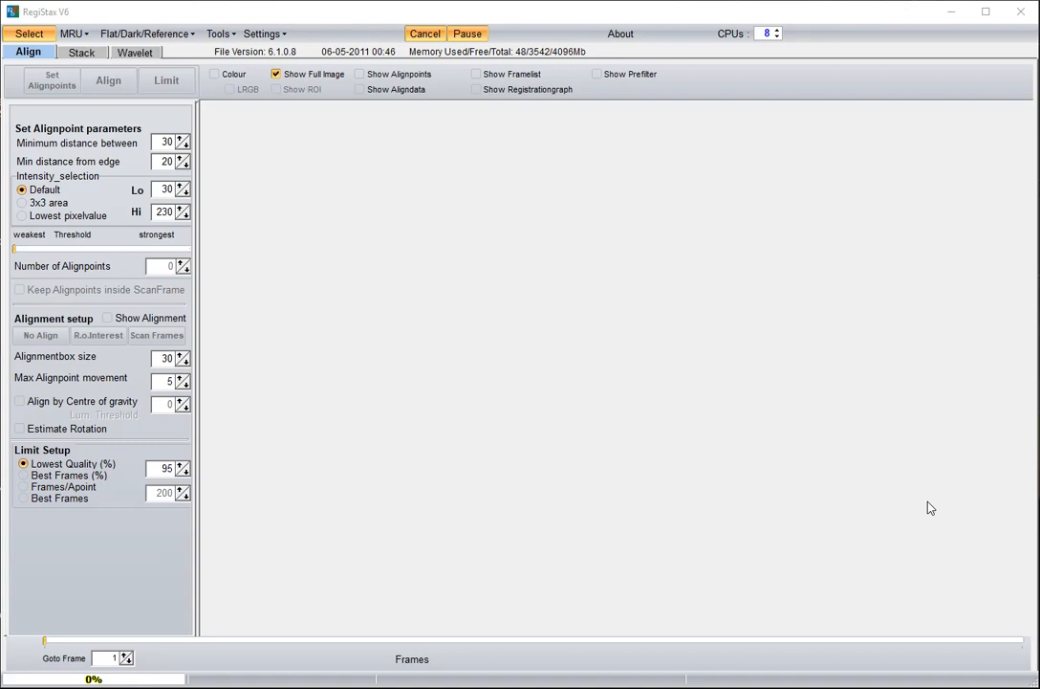
{"action": "mouse_move", "coordinate": [857, 394]}
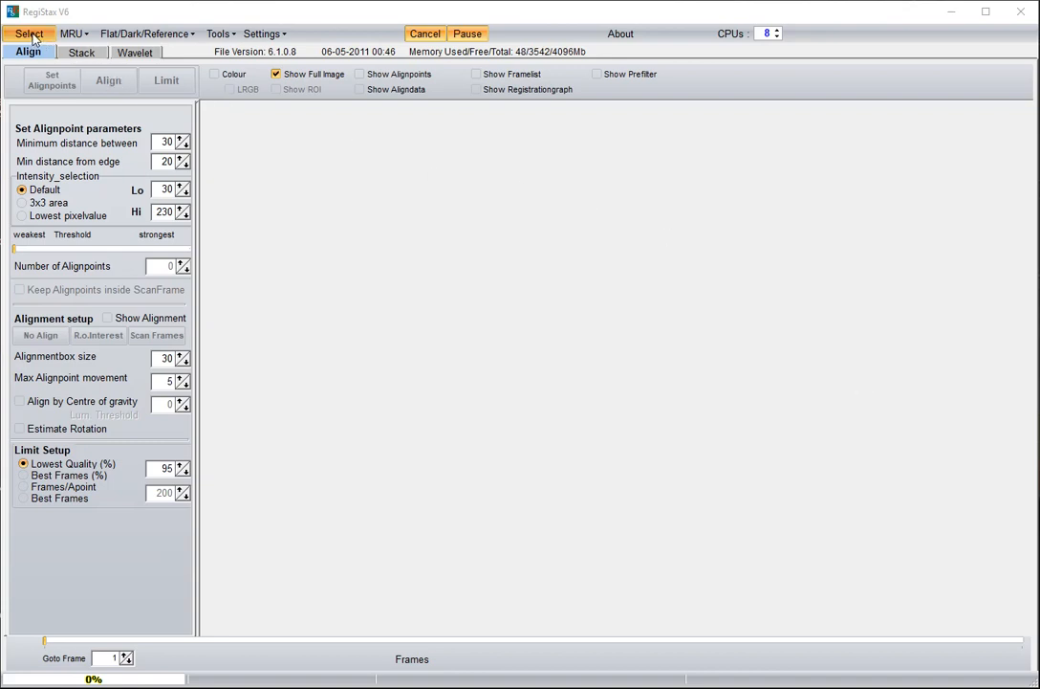
Step: Load the 0004 - Copy Cut.avi solar video via Select, showing frame 1 of 447
{"action": "left_click", "coordinate": [27, 31]}
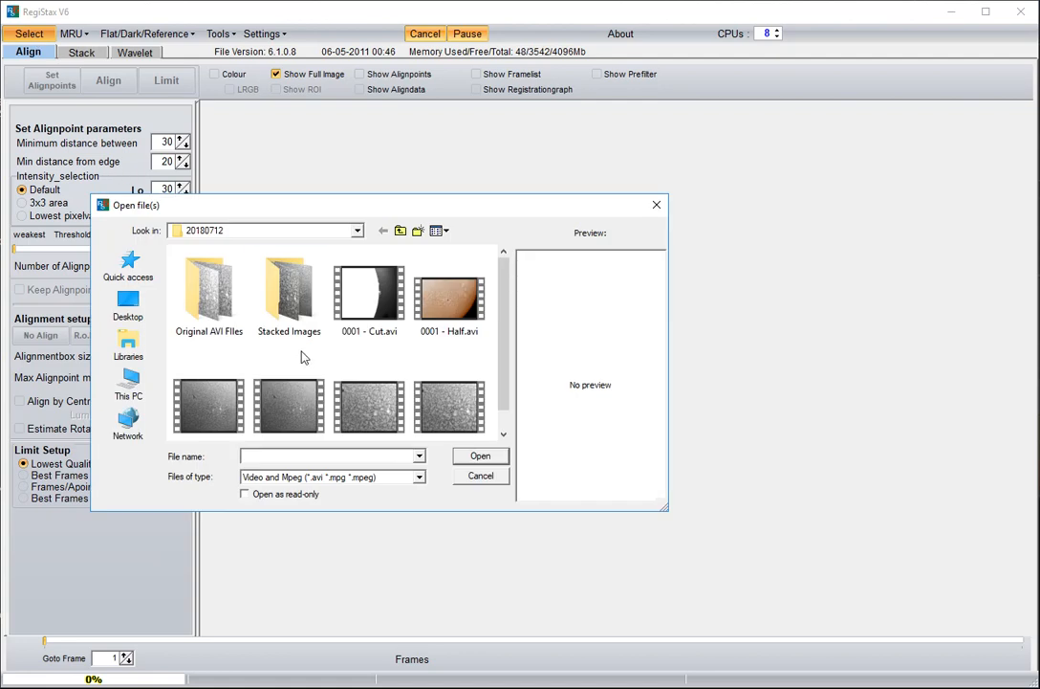
{"action": "scroll", "scroll_direction": "down", "scroll_amount": 3}
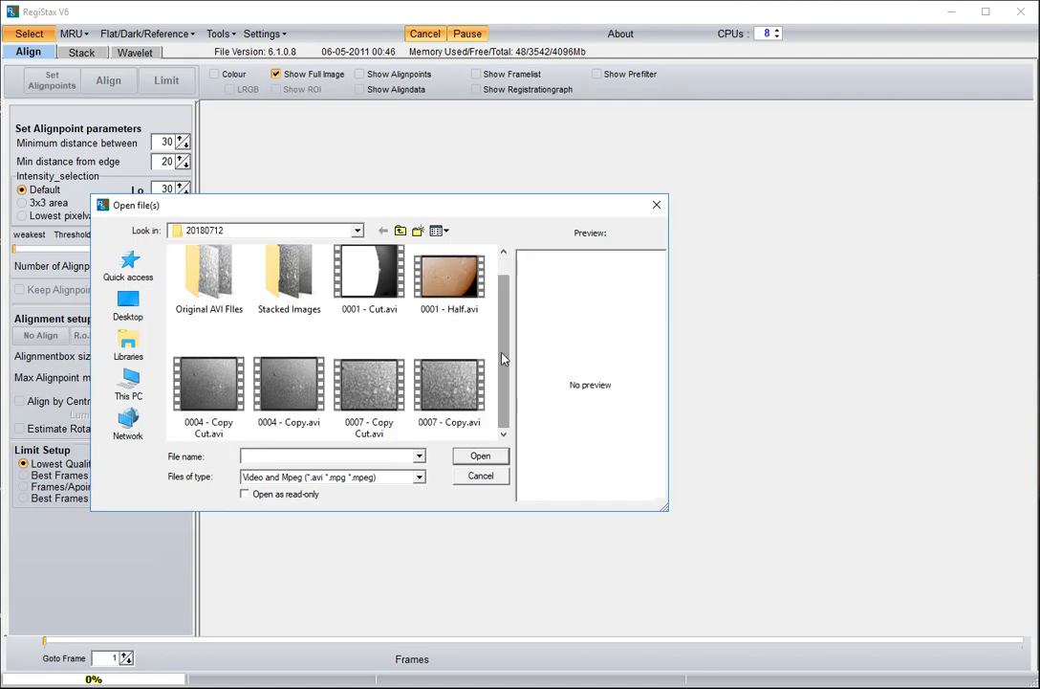
{"action": "mouse_move", "coordinate": [203, 390]}
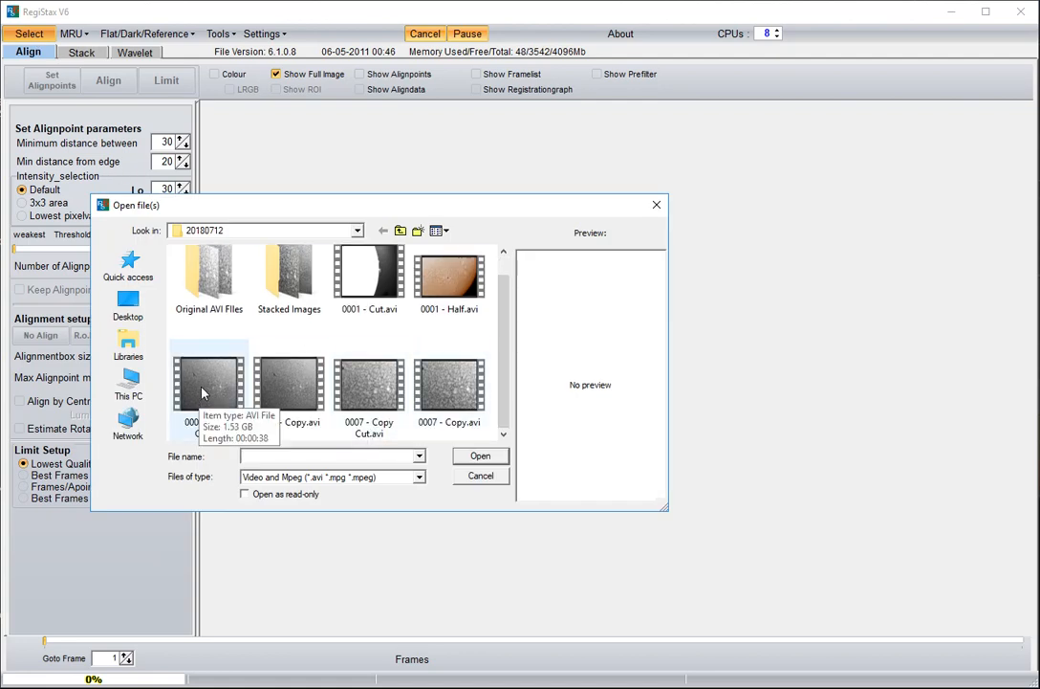
{"action": "double_click", "coordinate": [206, 392]}
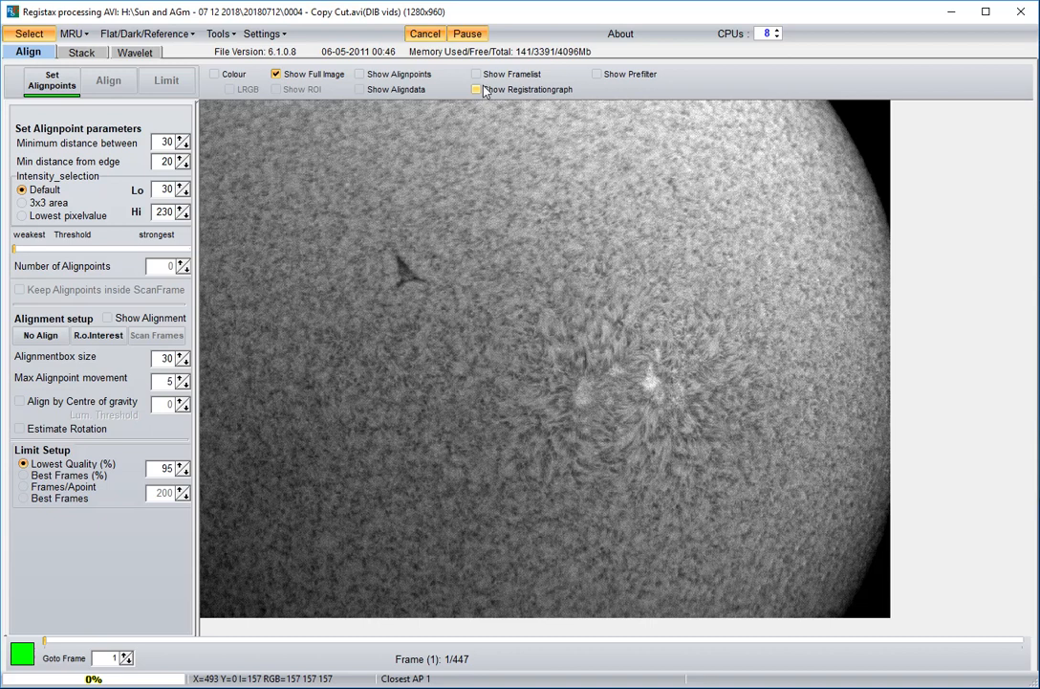
Step: Show the framelist and choose a sharp reference frame around number 93
{"action": "left_click", "coordinate": [472, 72]}
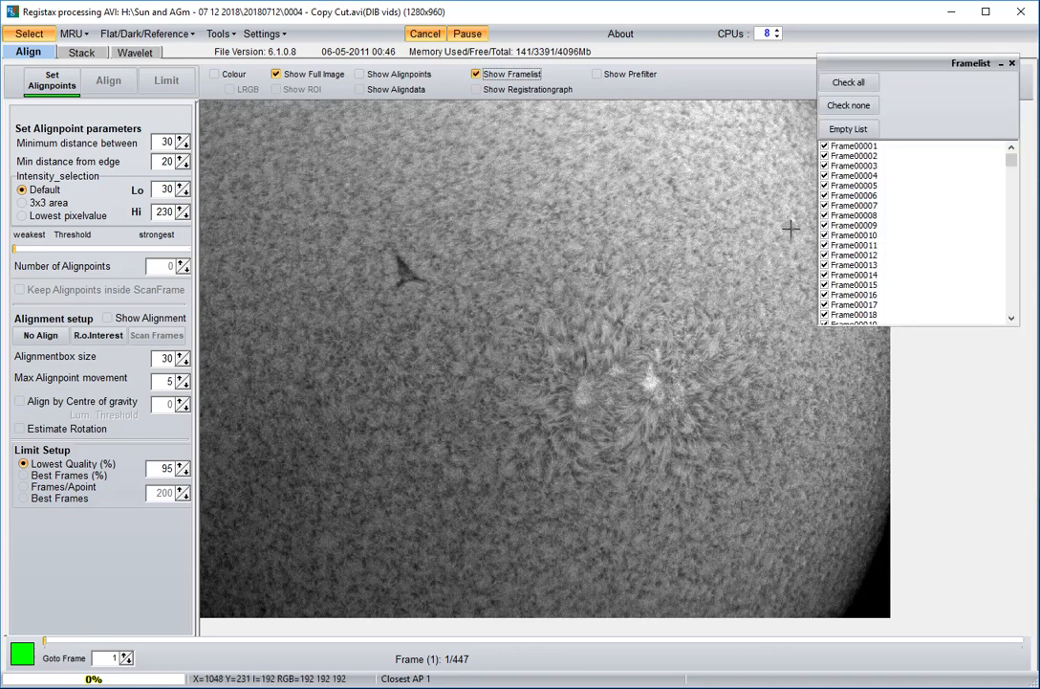
{"action": "left_click", "coordinate": [853, 195]}
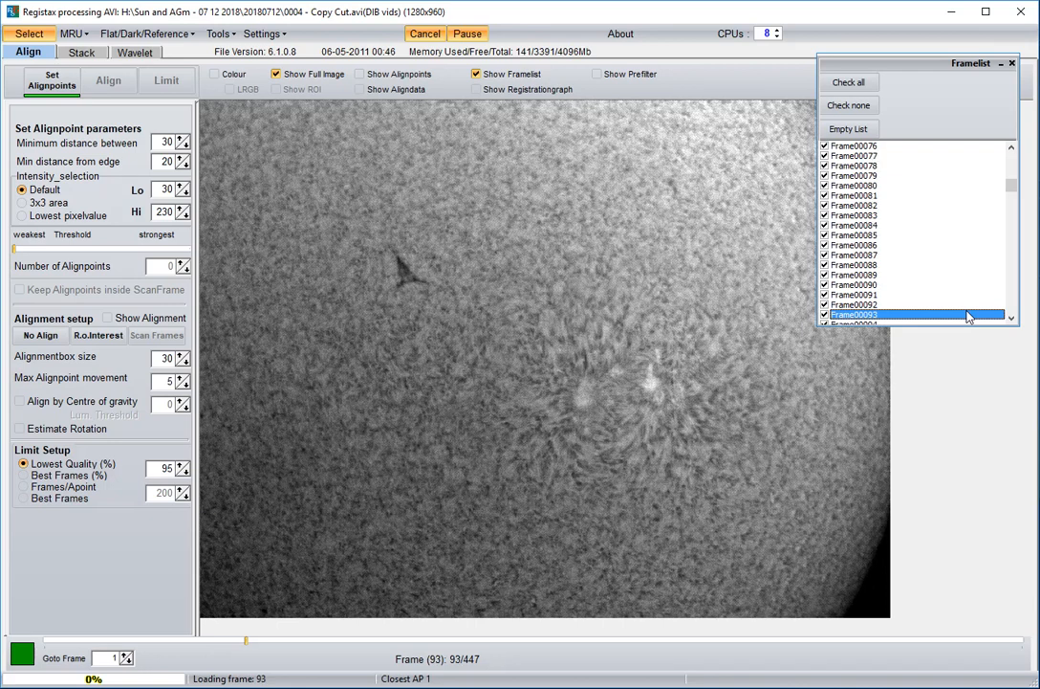
{"action": "left_click", "coordinate": [853, 305]}
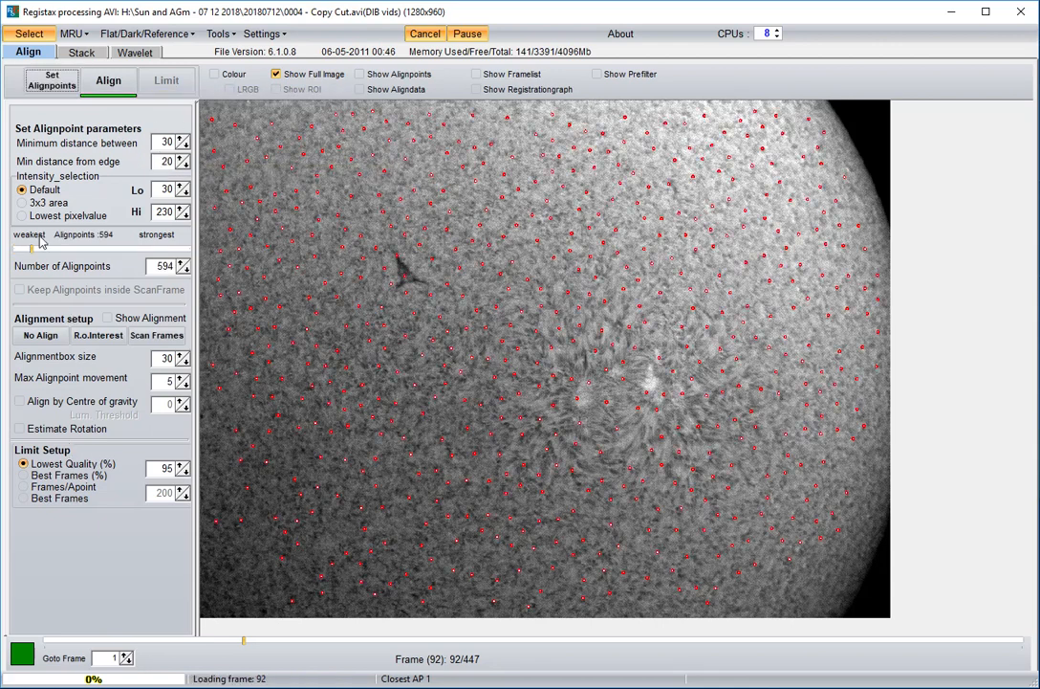
{"action": "mouse_move", "coordinate": [107, 80]}
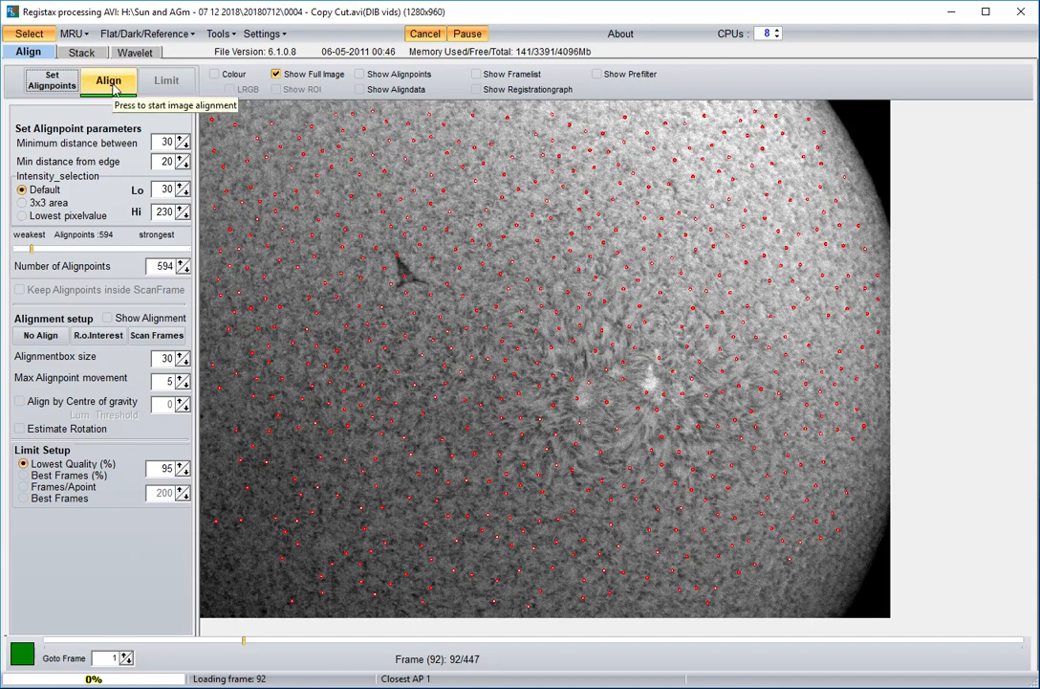
Step: Start multicore alignment of all 447 frames to the 594 alignpoints
{"action": "left_click", "coordinate": [107, 80]}
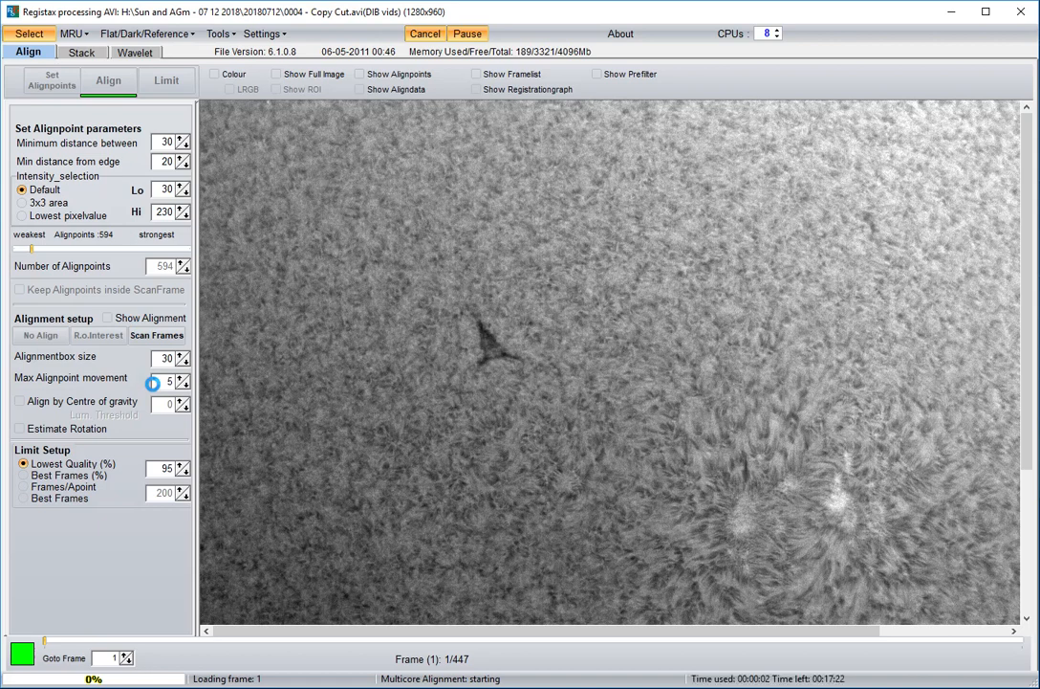
{"action": "mouse_move", "coordinate": [151, 380]}
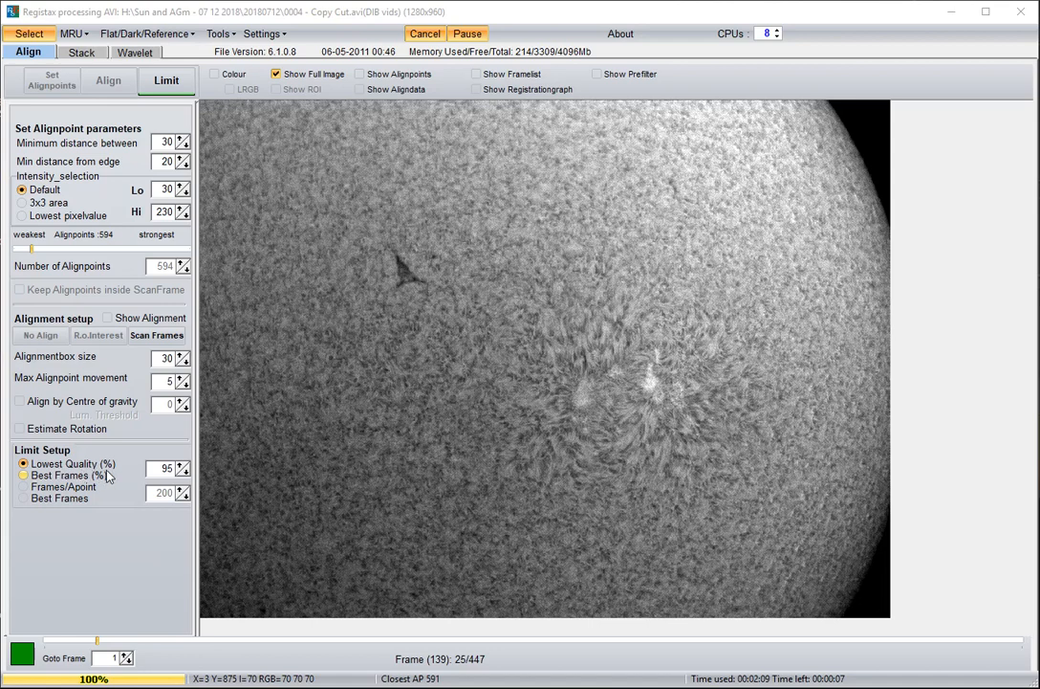
{"action": "mouse_move", "coordinate": [124, 472]}
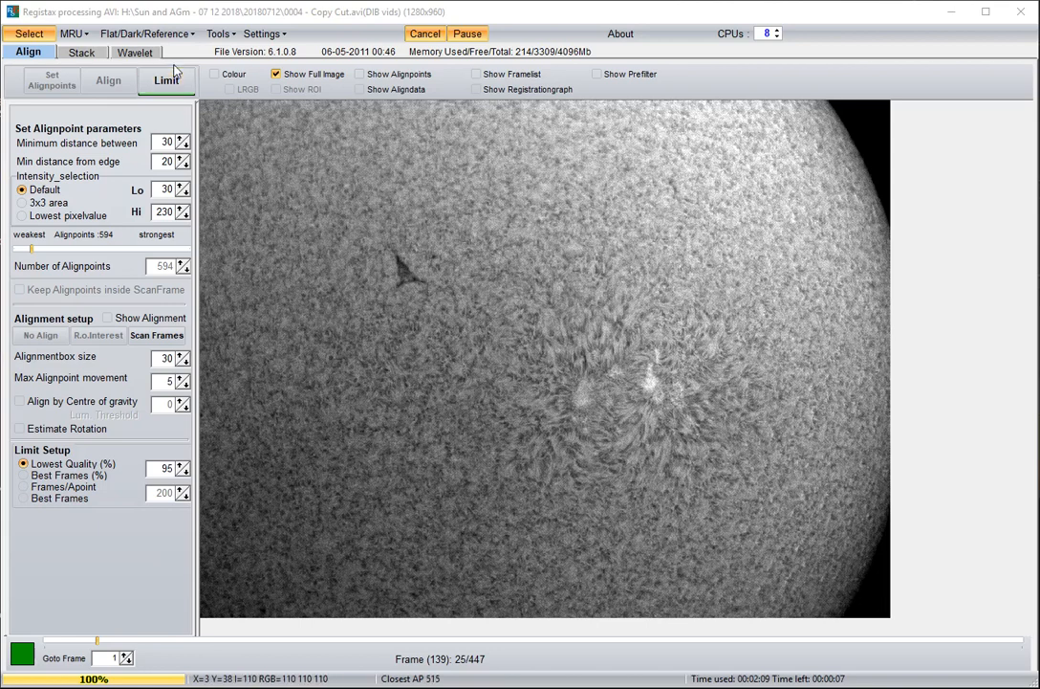
Step: Limit processing to the best 381 aligned frames for stacking
{"action": "left_click", "coordinate": [168, 80]}
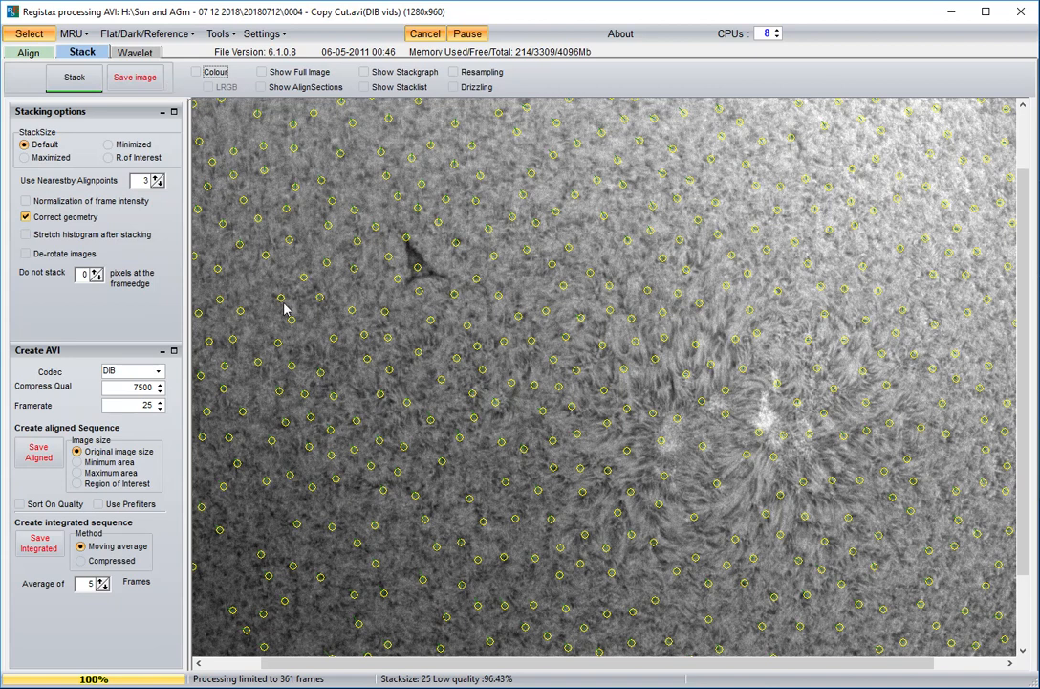
{"action": "mouse_move", "coordinate": [143, 103]}
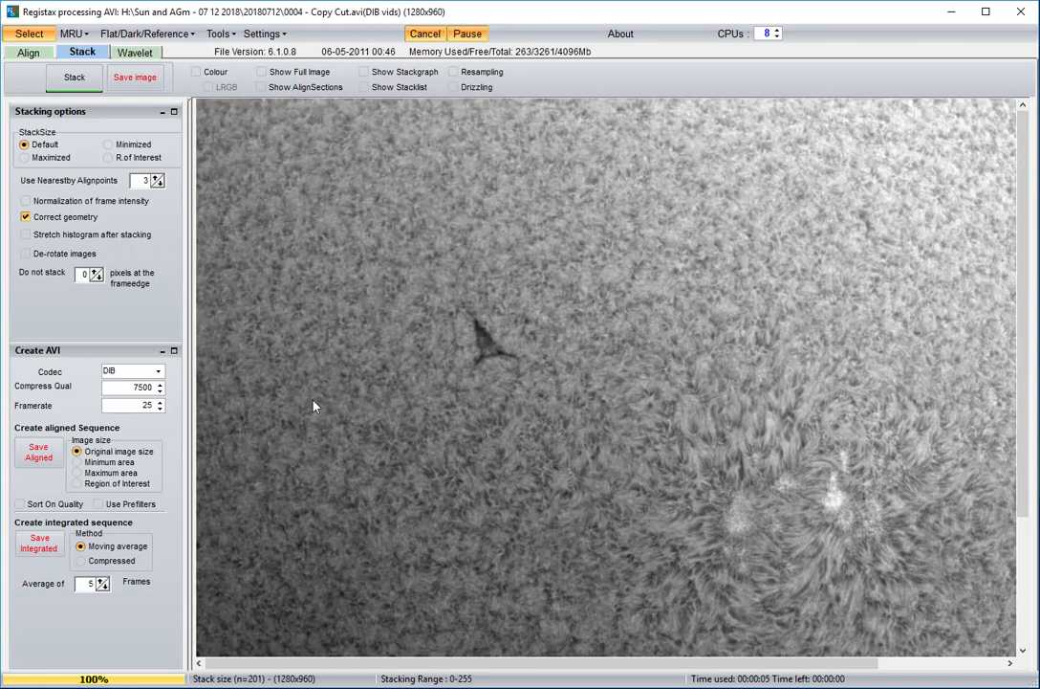
{"action": "mouse_move", "coordinate": [346, 73]}
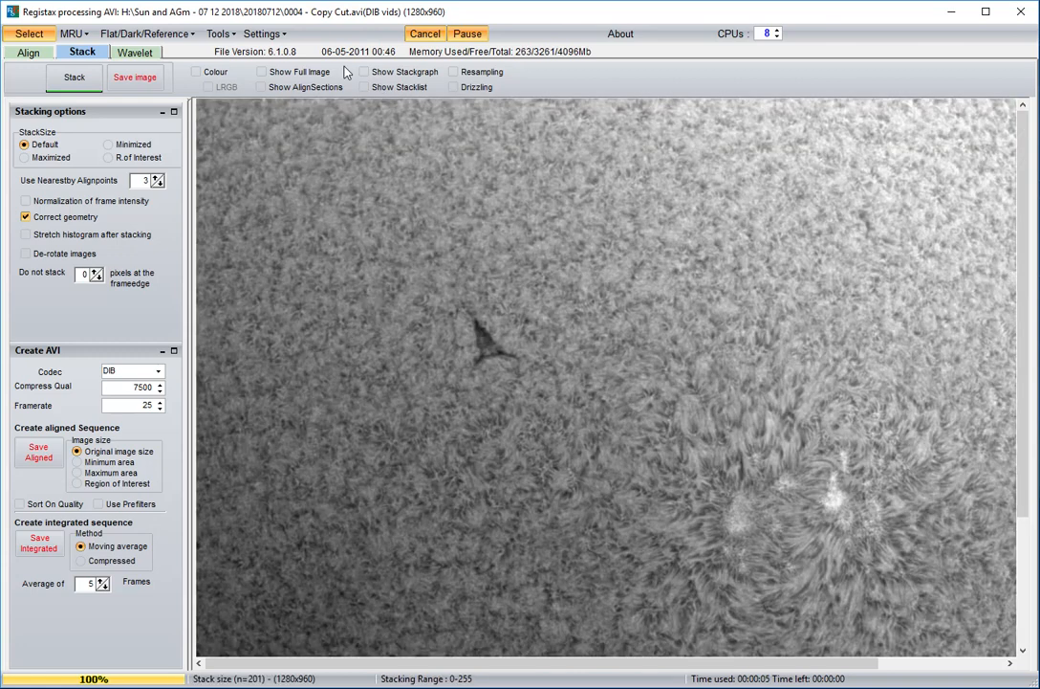
Step: Show the full stacked solar disc and move to the Wavelet page
{"action": "left_click", "coordinate": [260, 72]}
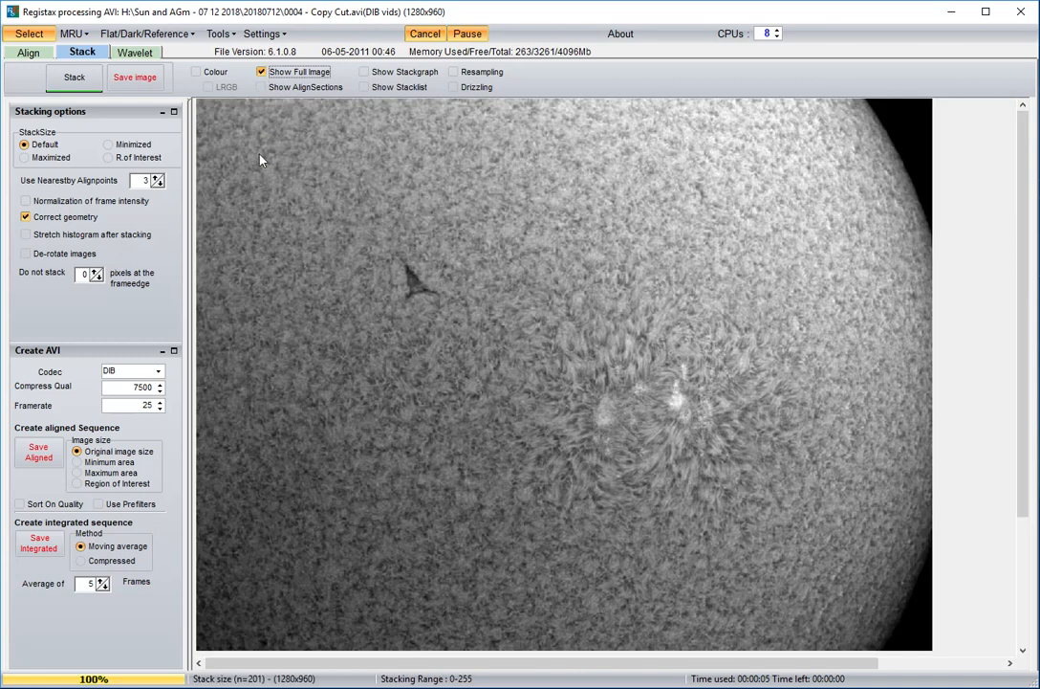
{"action": "mouse_move", "coordinate": [780, 571]}
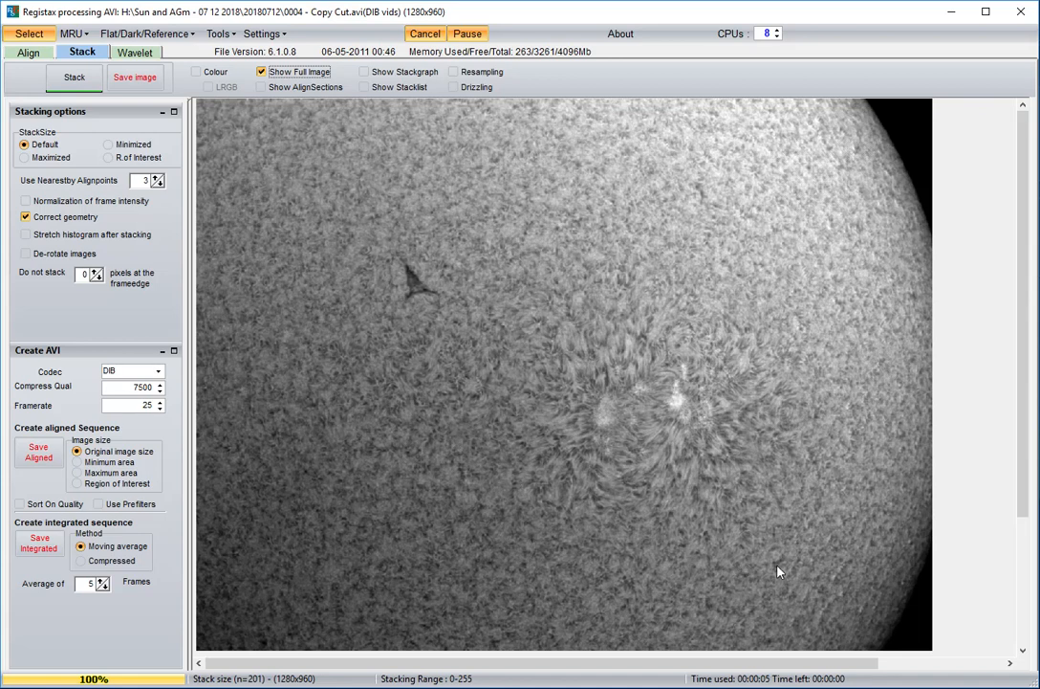
{"action": "mouse_move", "coordinate": [853, 551]}
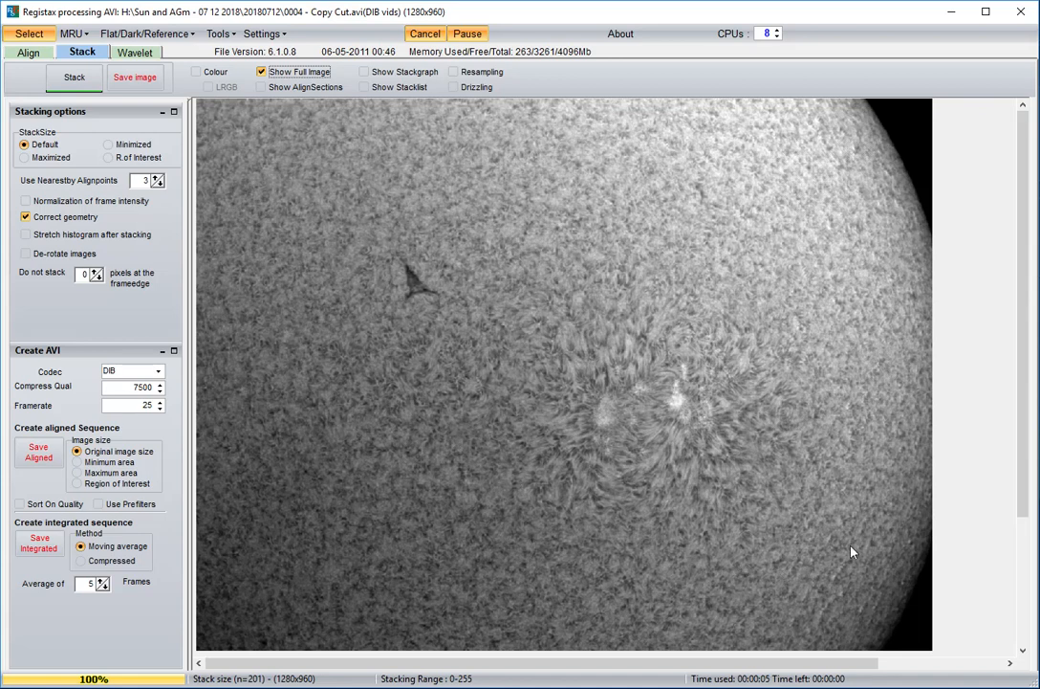
{"action": "mouse_move", "coordinate": [437, 268]}
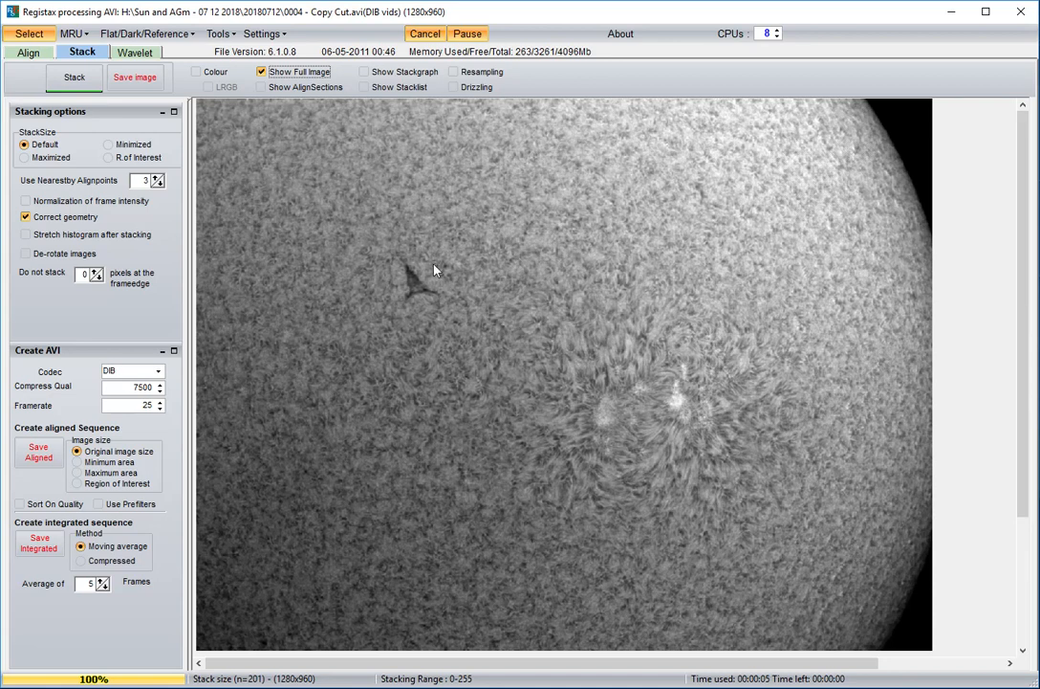
{"action": "mouse_move", "coordinate": [142, 50]}
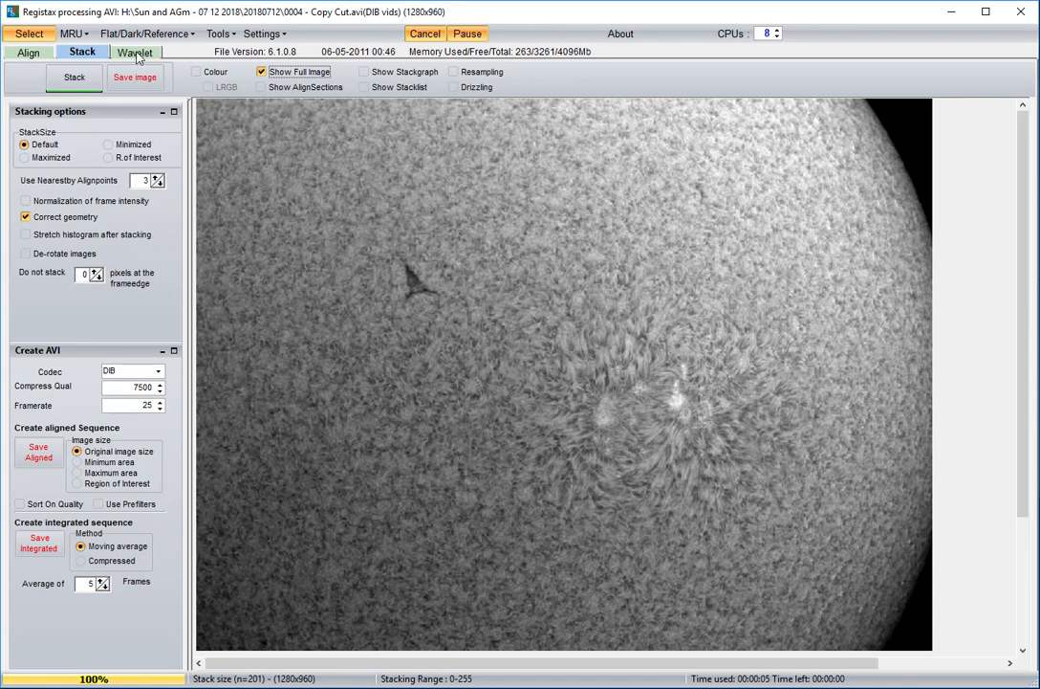
{"action": "left_click", "coordinate": [138, 52]}
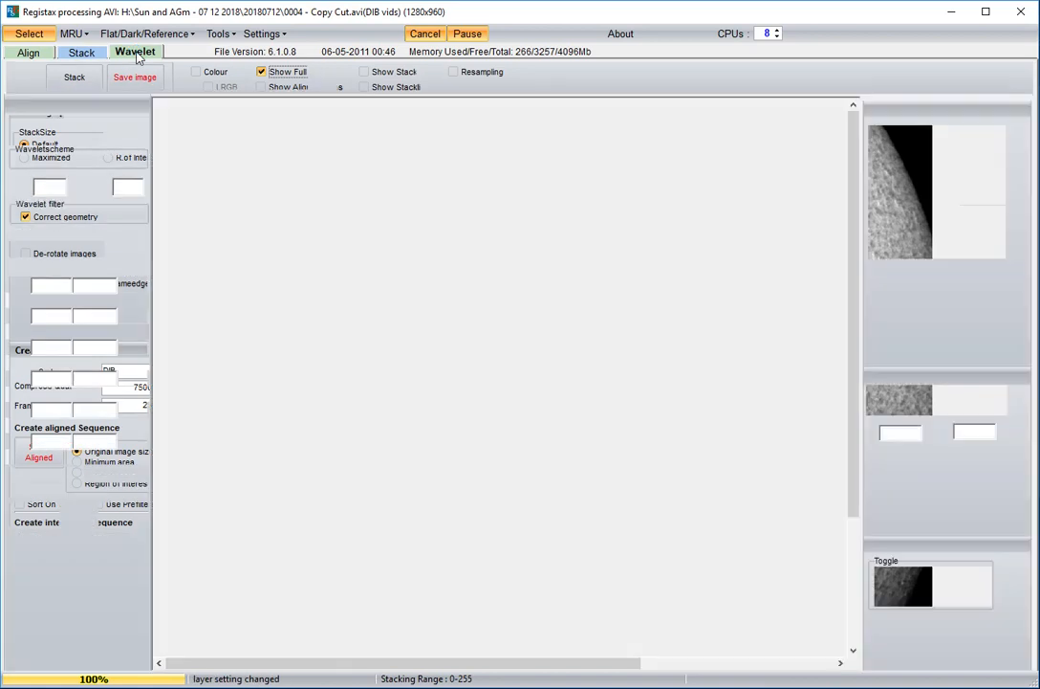
Step: Strengthen sharpening on the first three wavelet layers and apply it to the full image with Do-All
{"action": "left_click", "coordinate": [137, 49]}
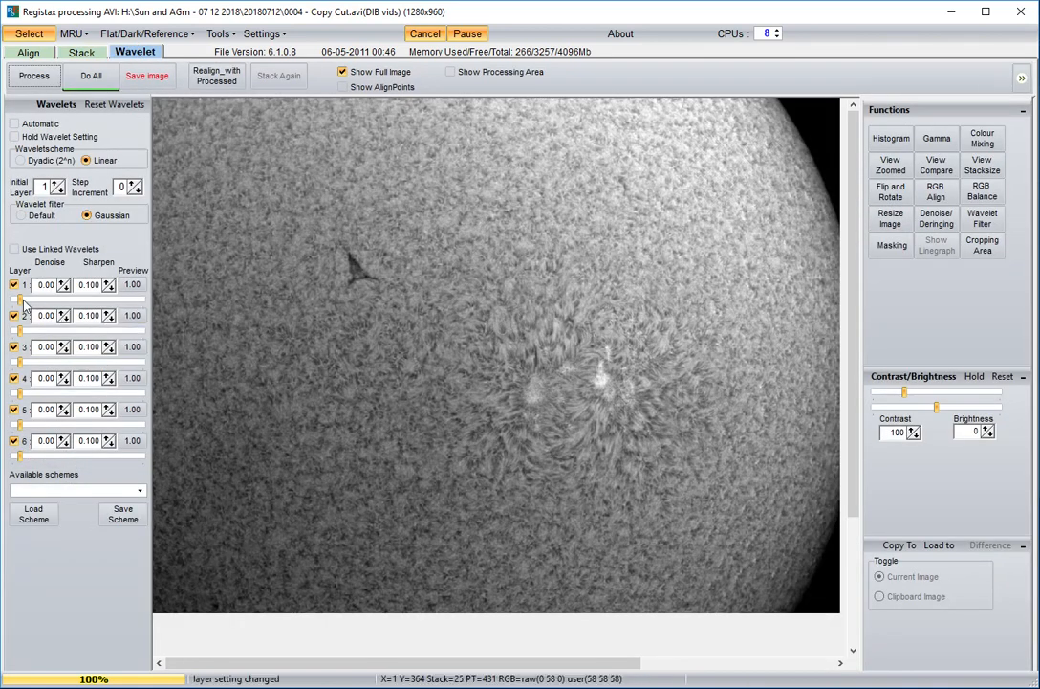
{"action": "mouse_move", "coordinate": [29, 306]}
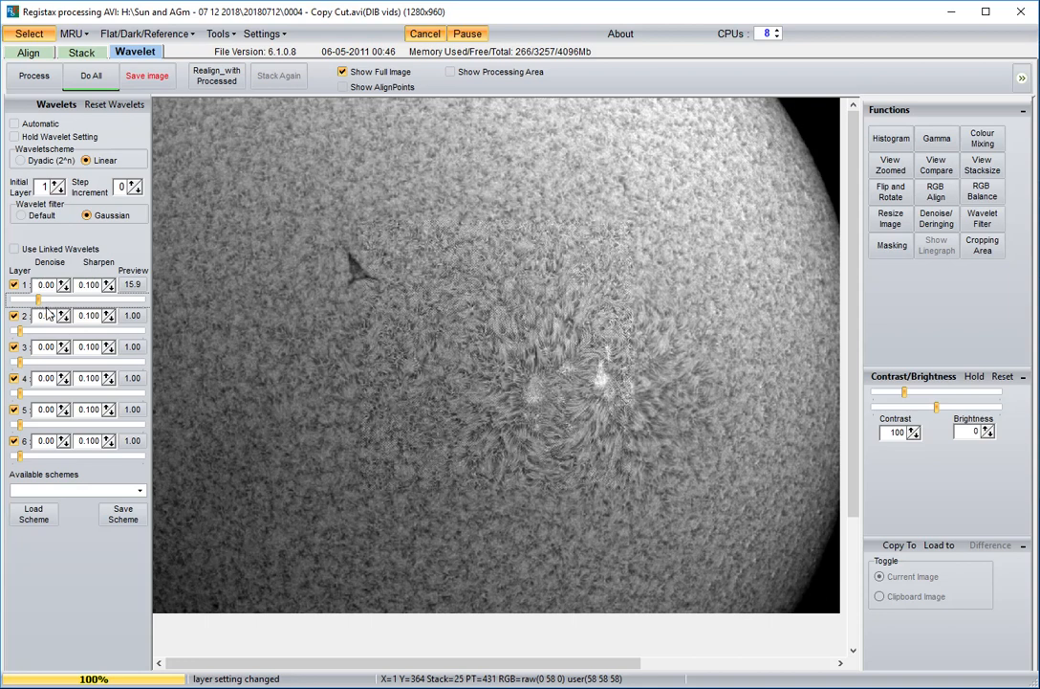
{"action": "left_click", "coordinate": [90, 77]}
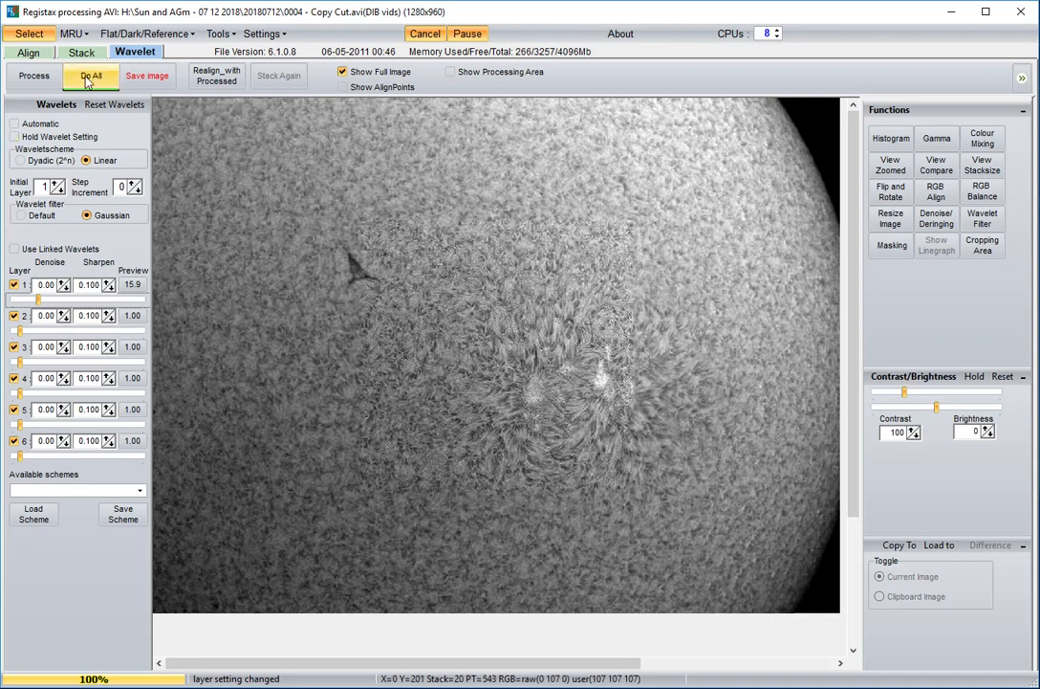
{"action": "left_click", "coordinate": [92, 76]}
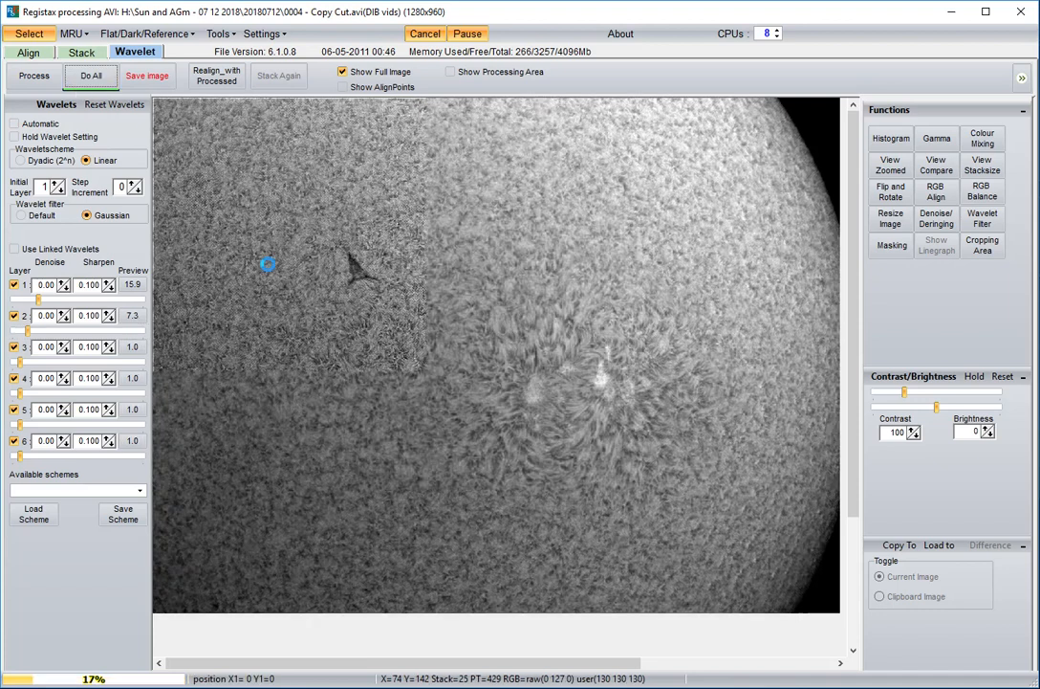
{"action": "left_click", "coordinate": [88, 75]}
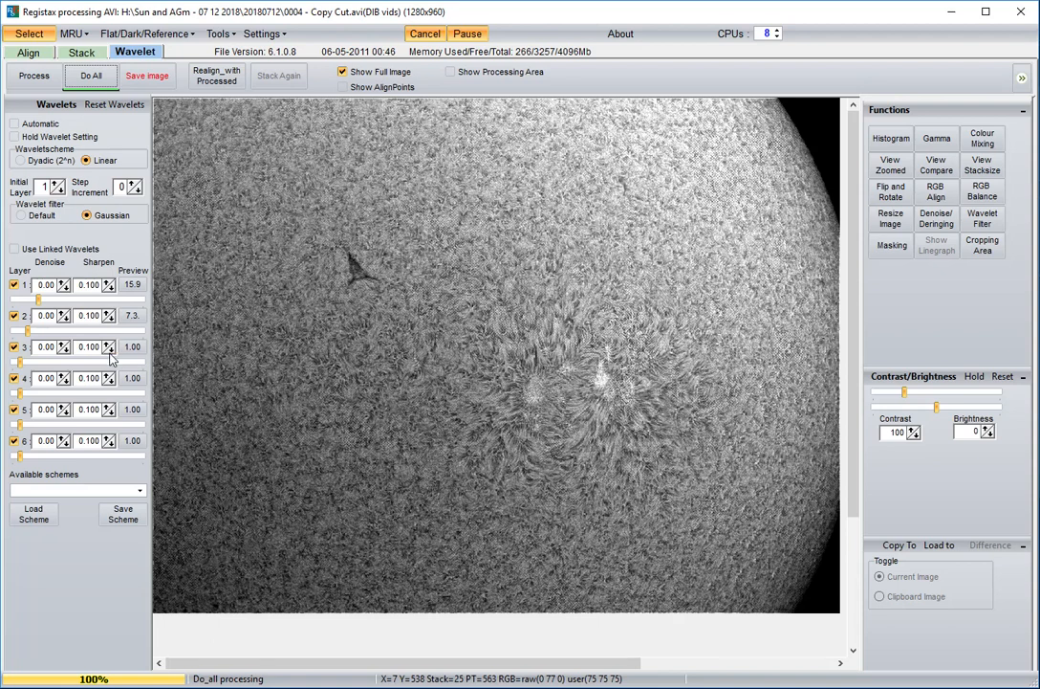
{"action": "mouse_move", "coordinate": [86, 359]}
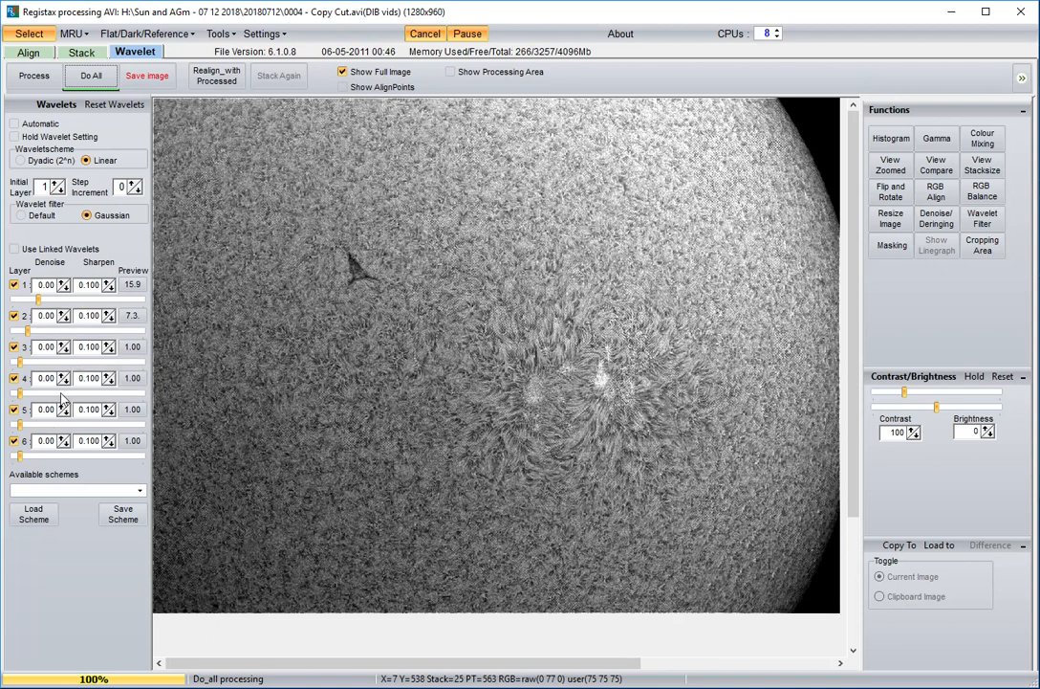
{"action": "mouse_move", "coordinate": [28, 379]}
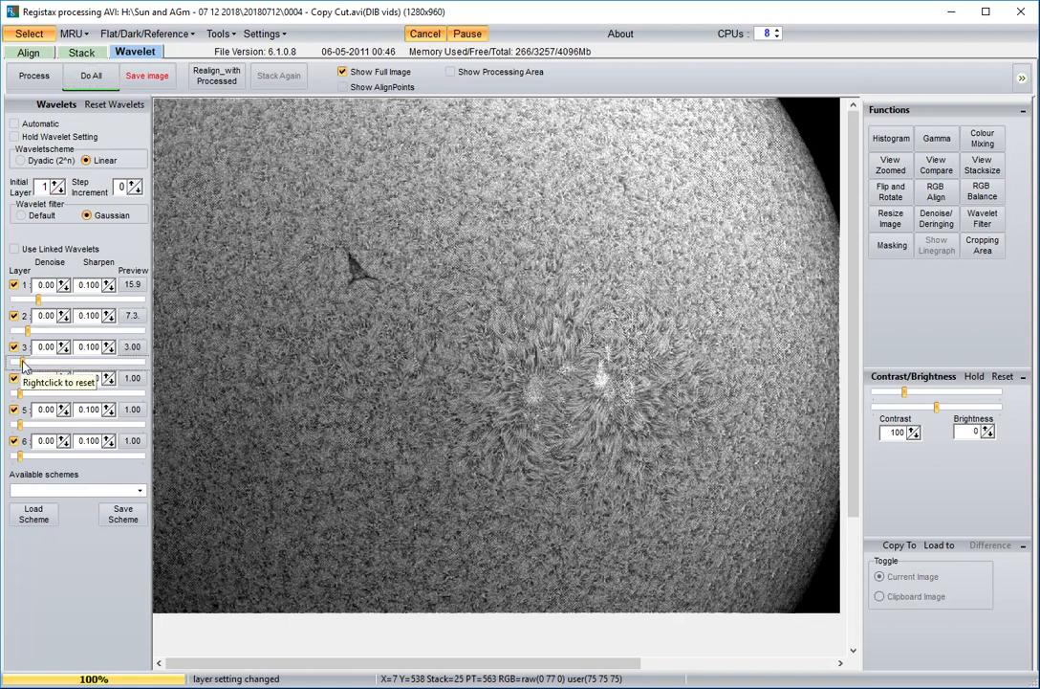
{"action": "left_click", "coordinate": [92, 75]}
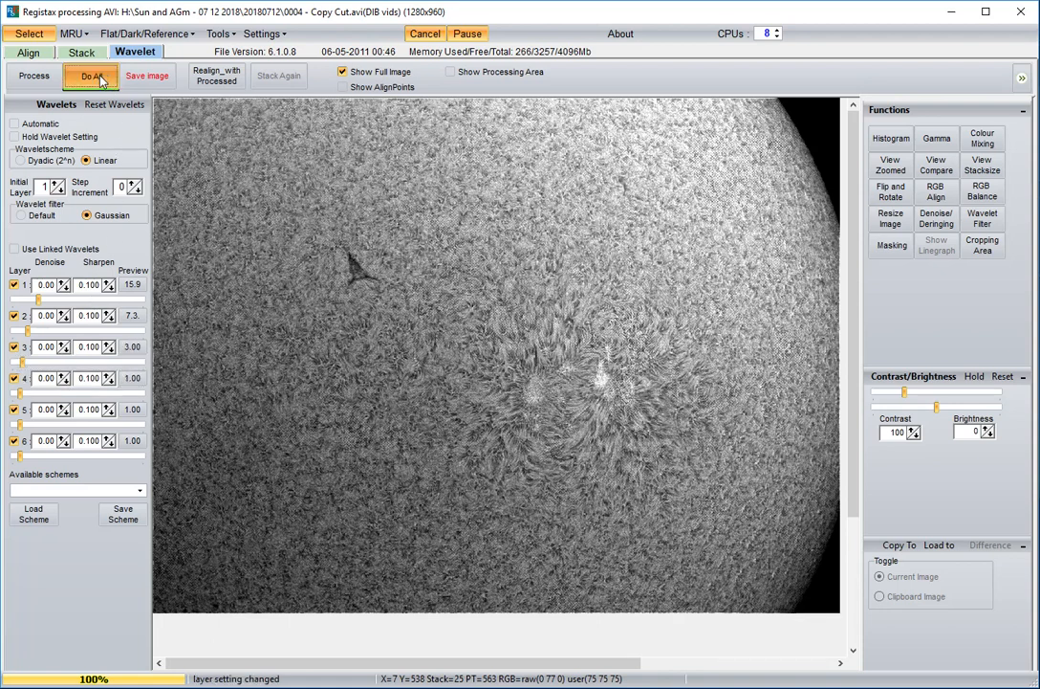
{"action": "left_click", "coordinate": [92, 74]}
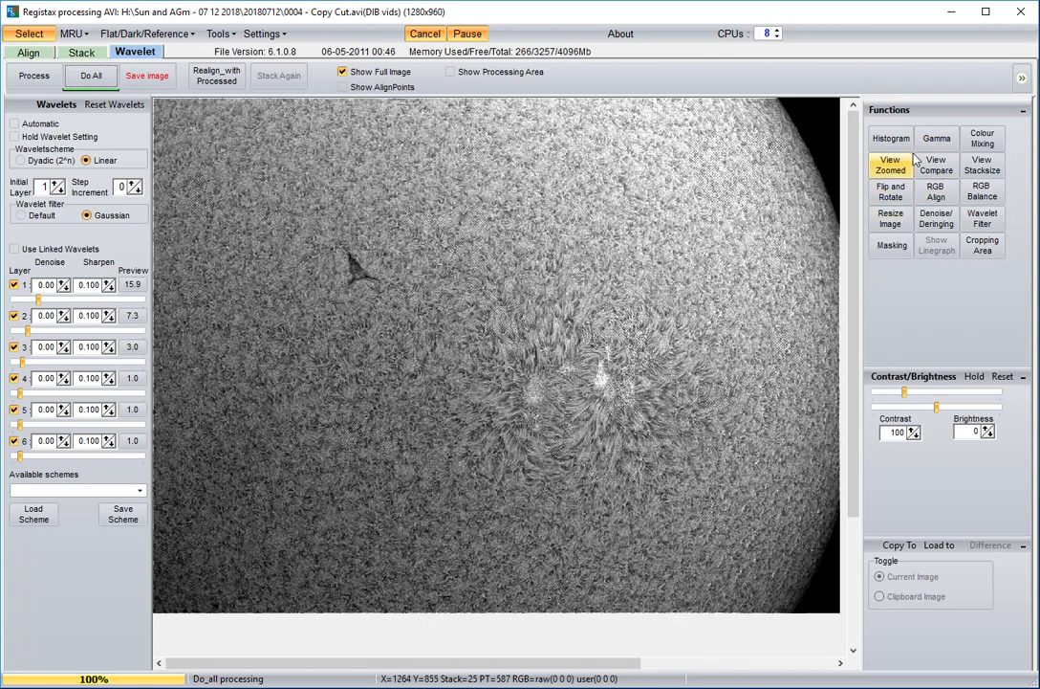
{"action": "left_click", "coordinate": [892, 137]}
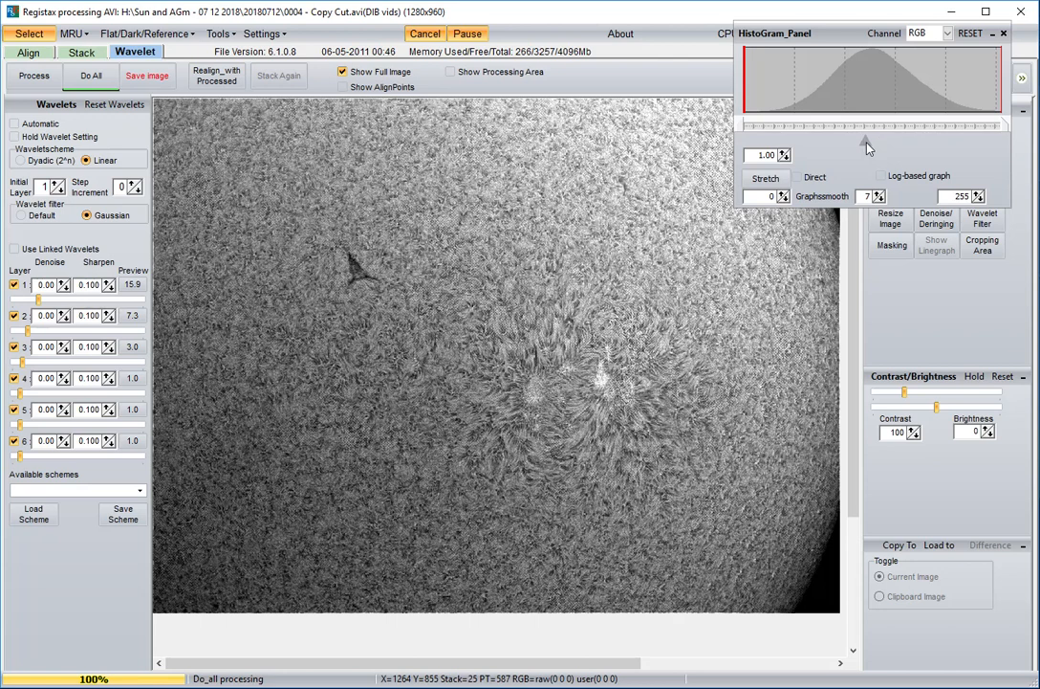
{"action": "left_click", "coordinate": [790, 151]}
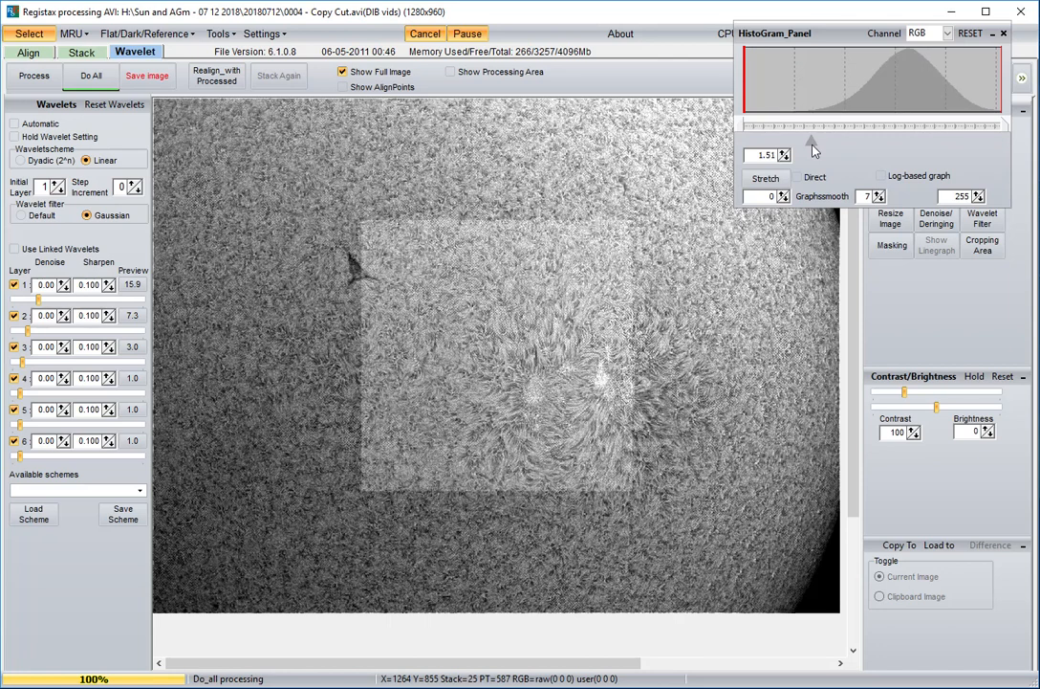
{"action": "left_click_drag", "start_coordinate": [811, 143], "coordinate": [899, 144]}
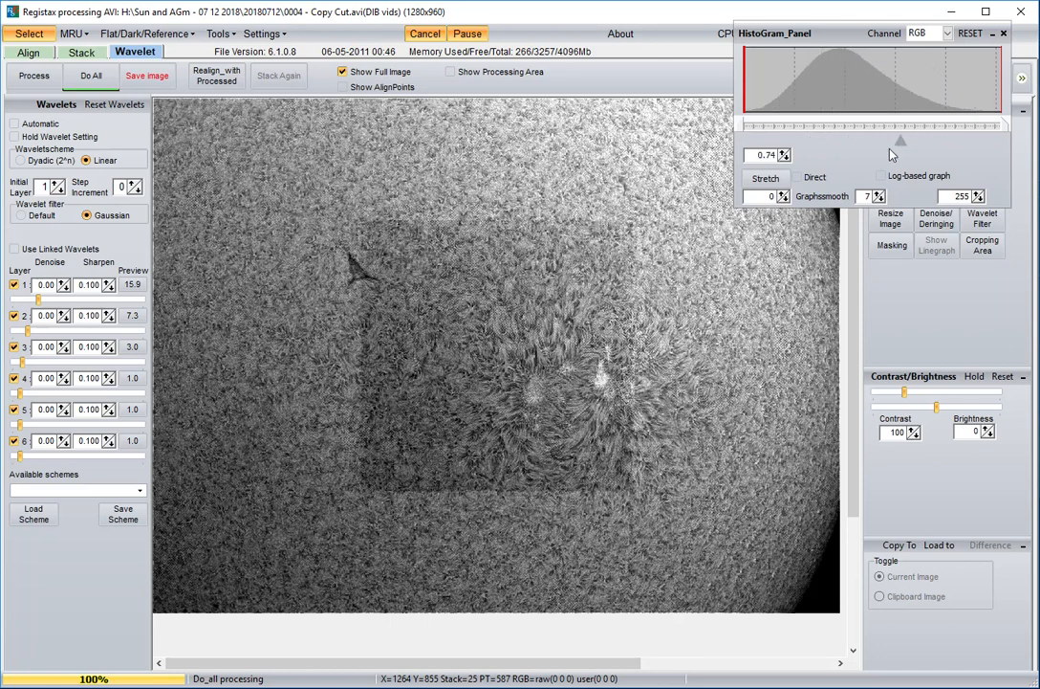
{"action": "mouse_move", "coordinate": [865, 146]}
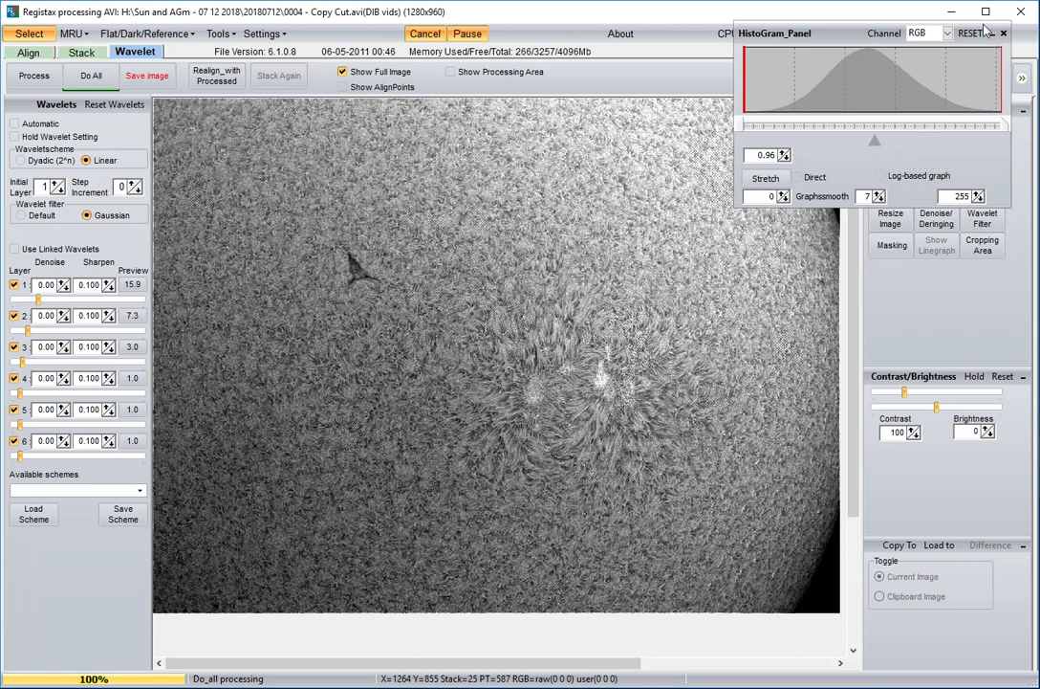
{"action": "left_click", "coordinate": [971, 34]}
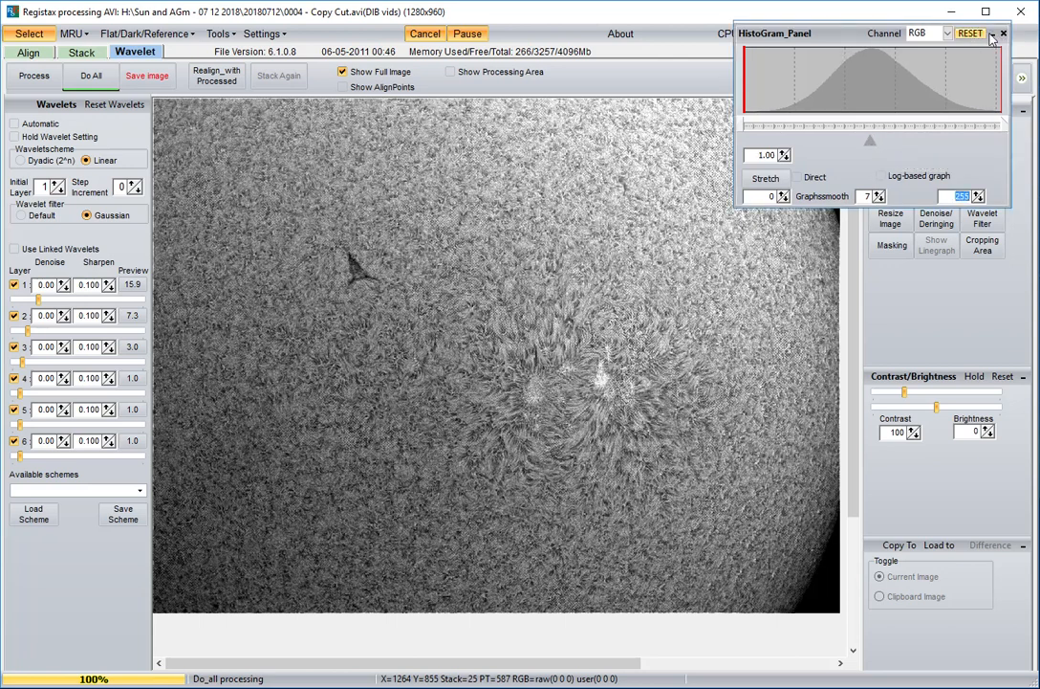
{"action": "left_click", "coordinate": [1004, 34]}
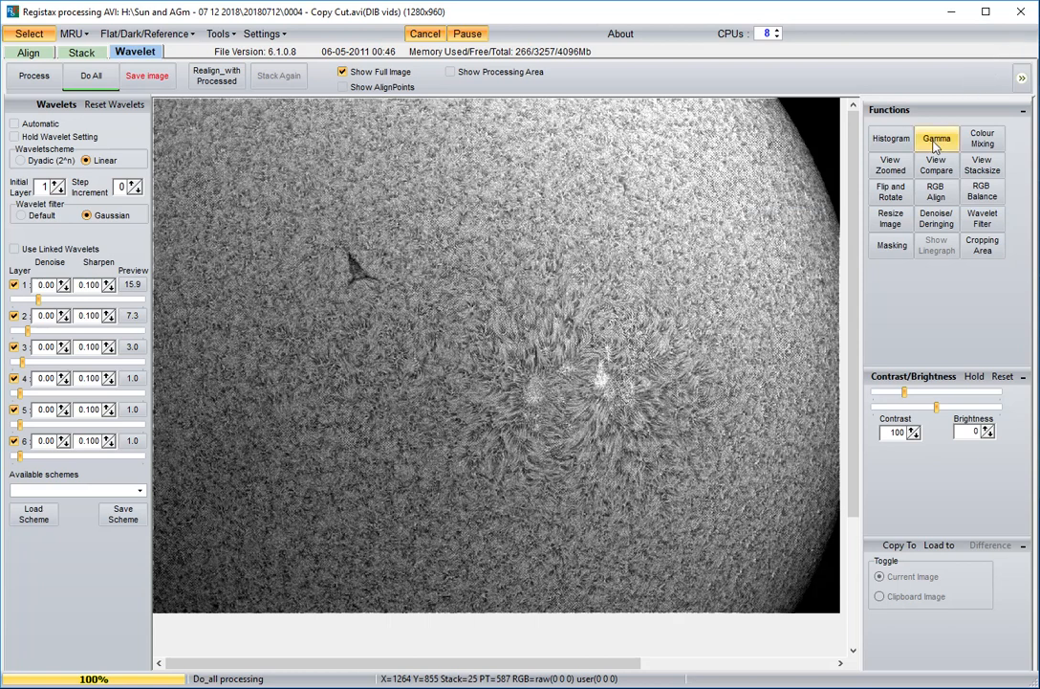
Step: Bend the gamma curve downward to darken the solar disc's mid-tones
{"action": "left_click", "coordinate": [937, 138]}
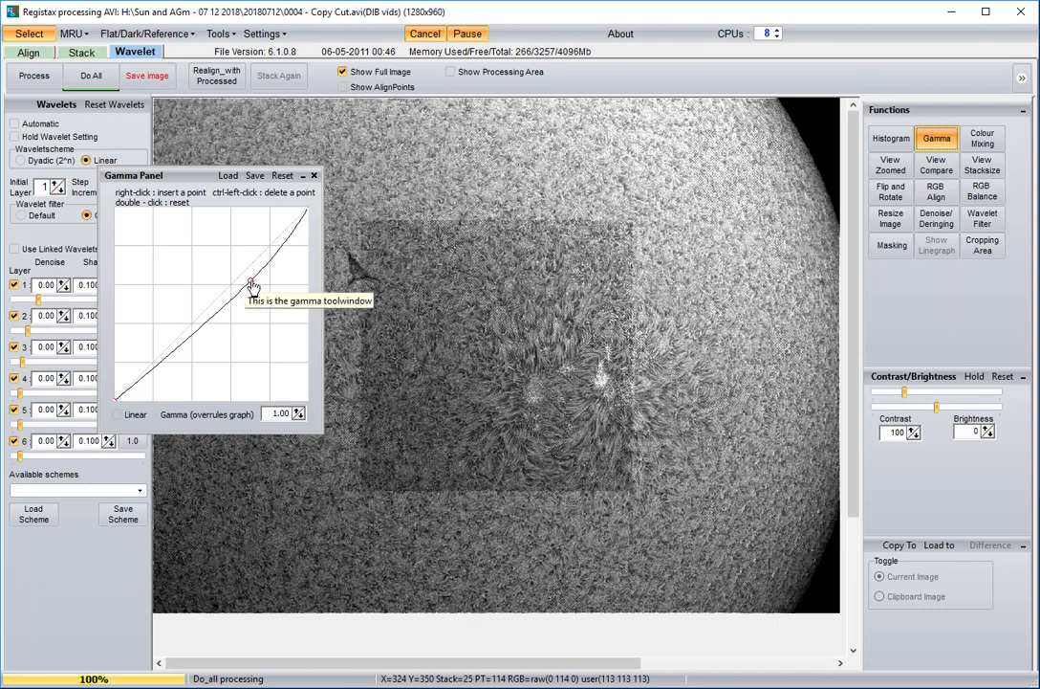
{"action": "left_click_drag", "start_coordinate": [252, 285], "coordinate": [264, 304]}
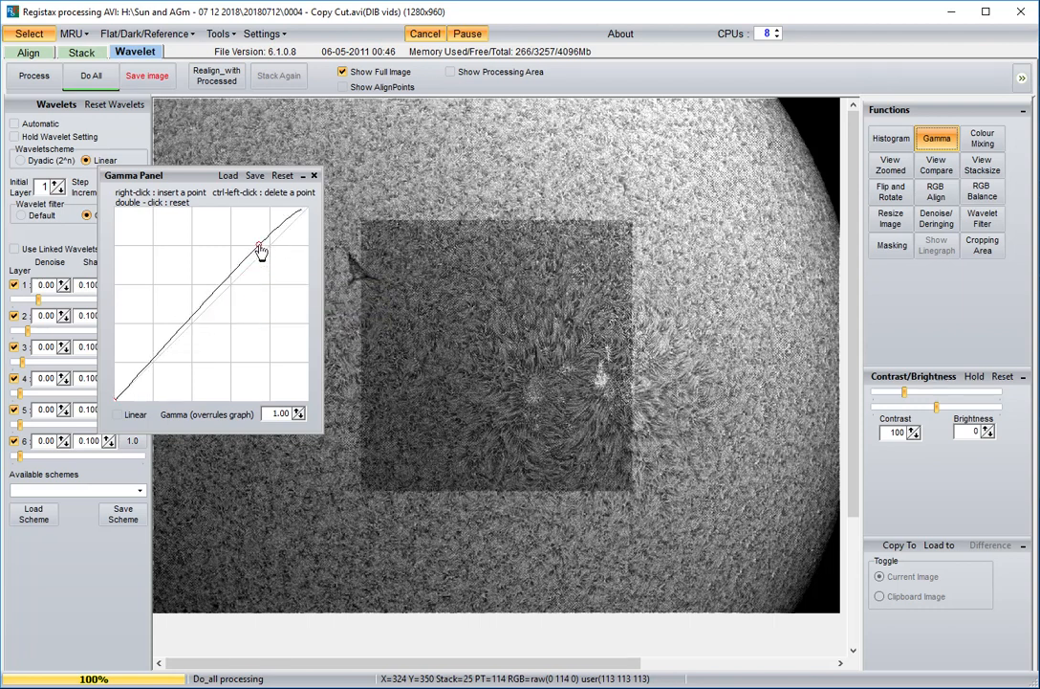
{"action": "left_click_drag", "start_coordinate": [260, 248], "coordinate": [187, 289]}
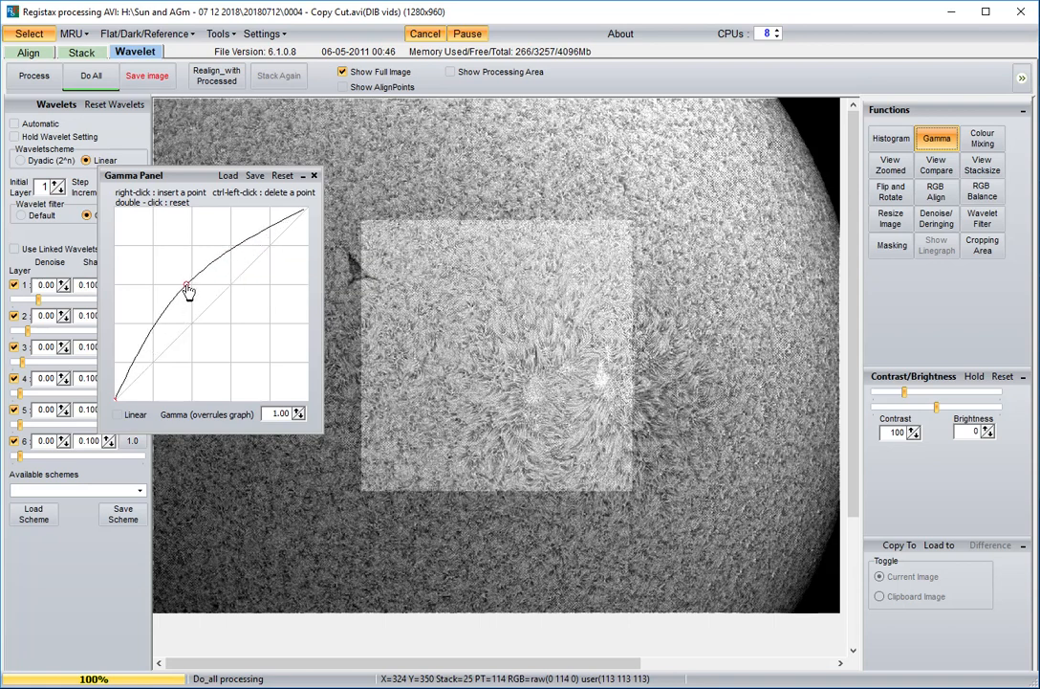
{"action": "left_click_drag", "start_coordinate": [188, 289], "coordinate": [184, 352]}
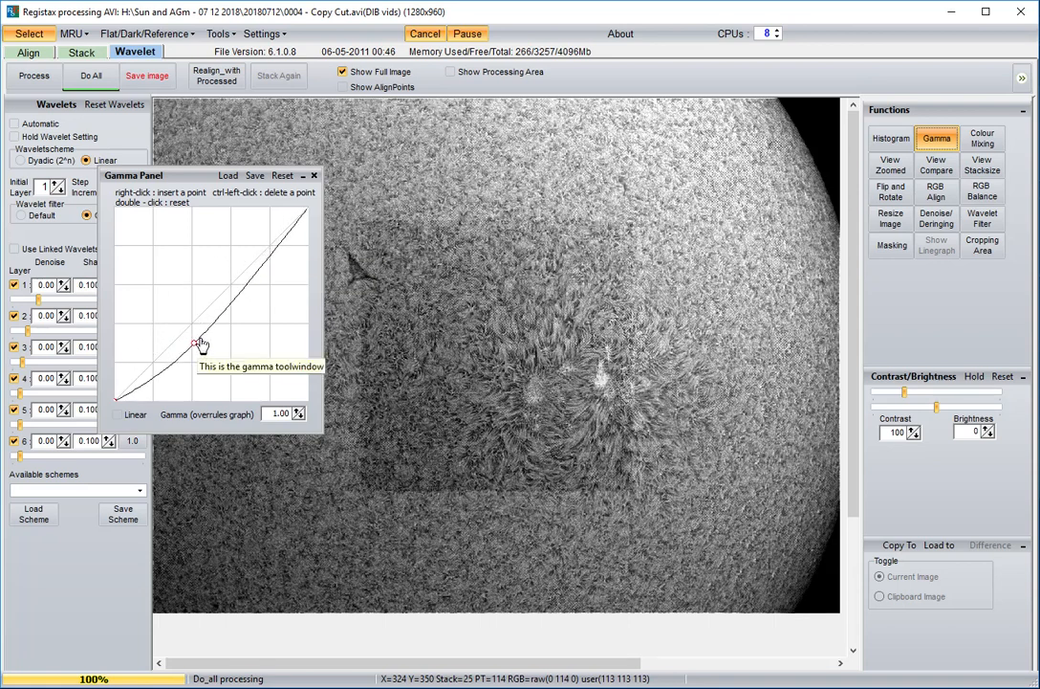
{"action": "left_click_drag", "start_coordinate": [199, 344], "coordinate": [207, 337]}
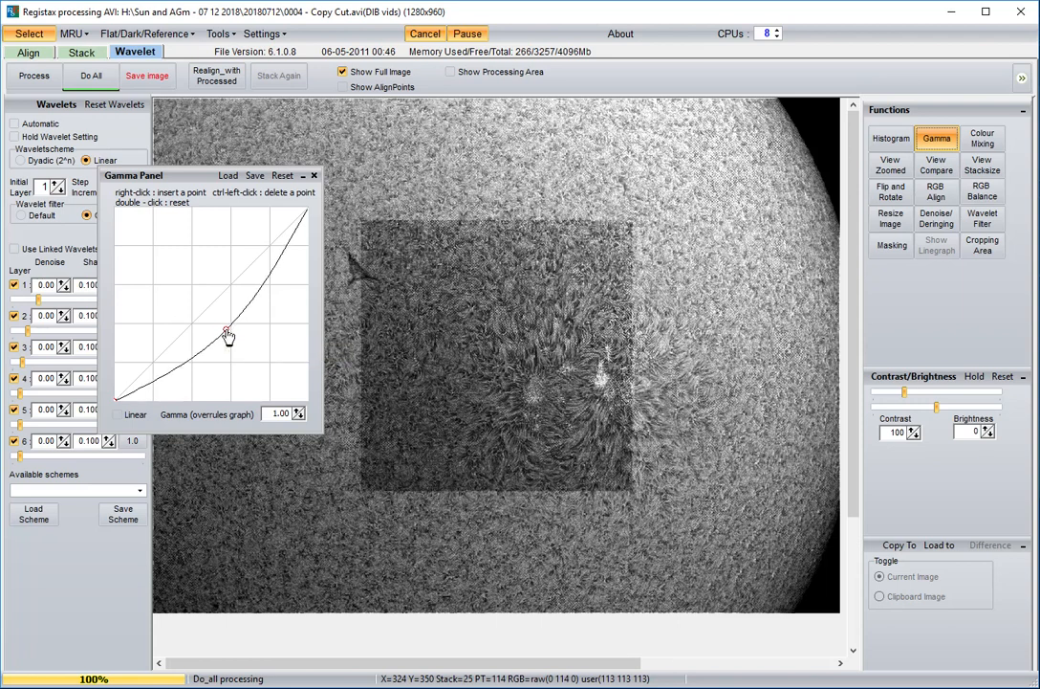
{"action": "mouse_move", "coordinate": [225, 333]}
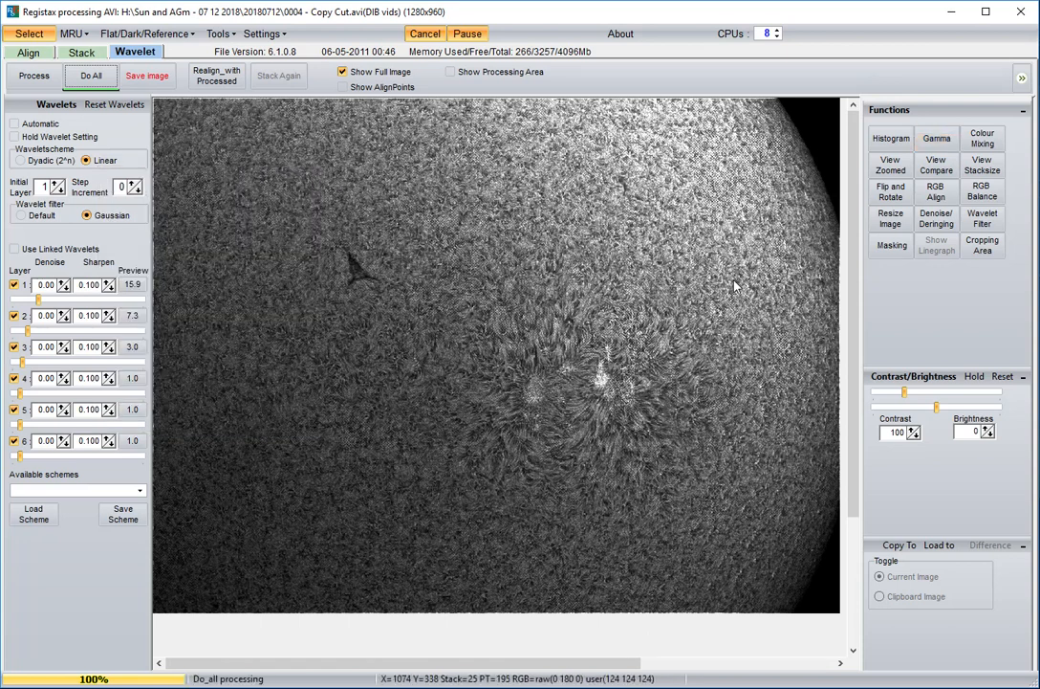
{"action": "mouse_move", "coordinate": [931, 411]}
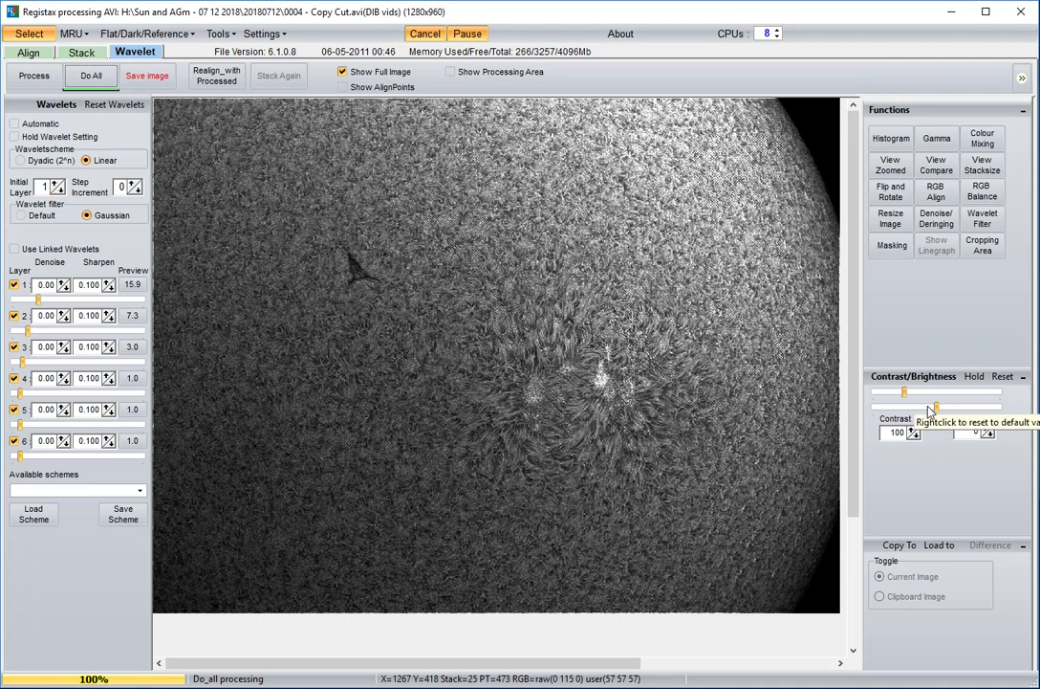
{"action": "mouse_move", "coordinate": [937, 414]}
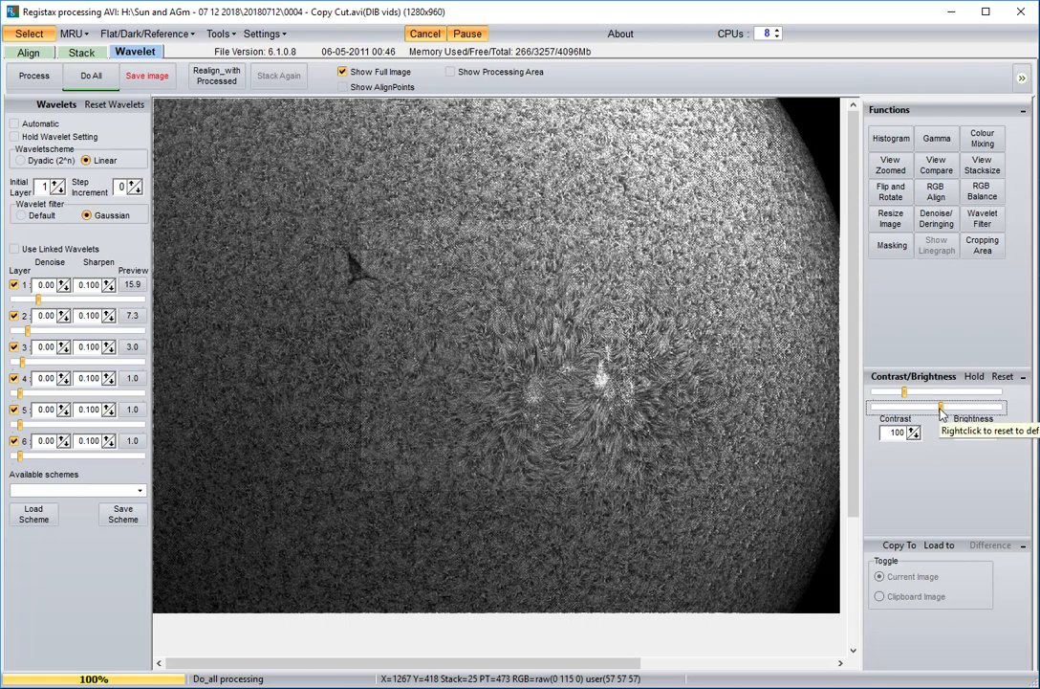
{"action": "mouse_move", "coordinate": [918, 403]}
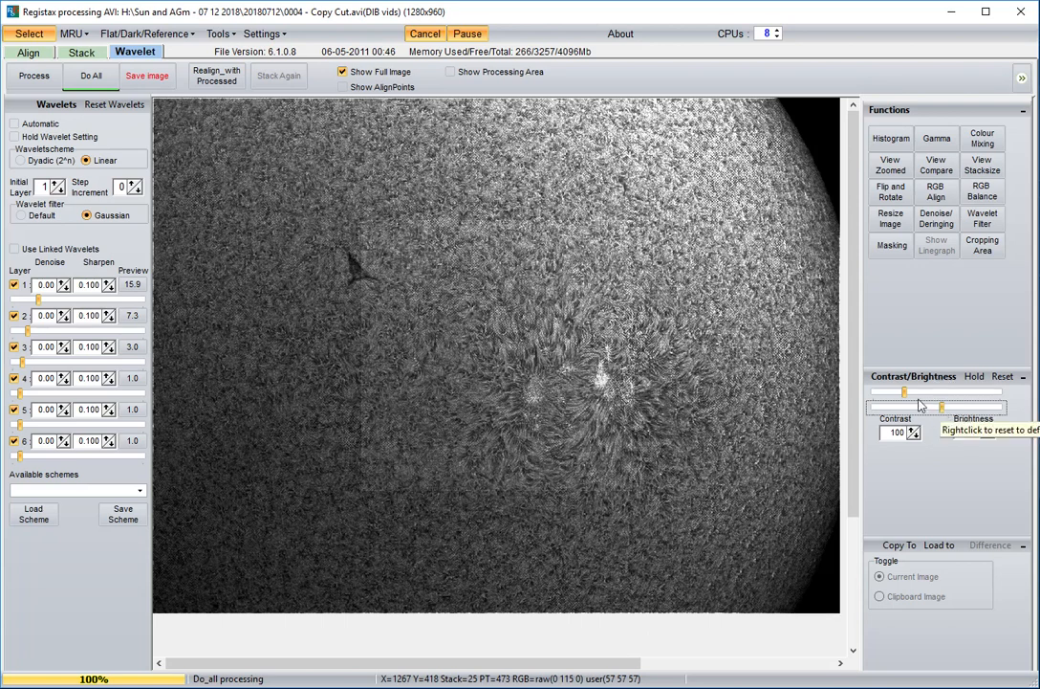
Step: Set contrast 114 and brightness 11 and apply them to the full disc with Do-All
{"action": "left_click", "coordinate": [91, 76]}
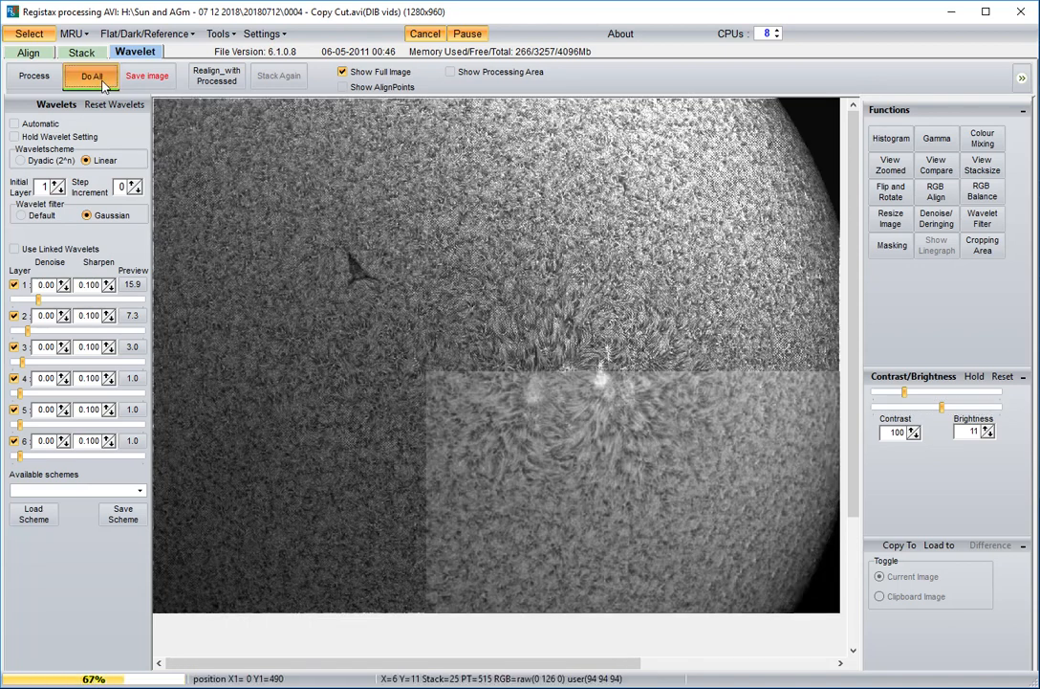
{"action": "left_click", "coordinate": [95, 74]}
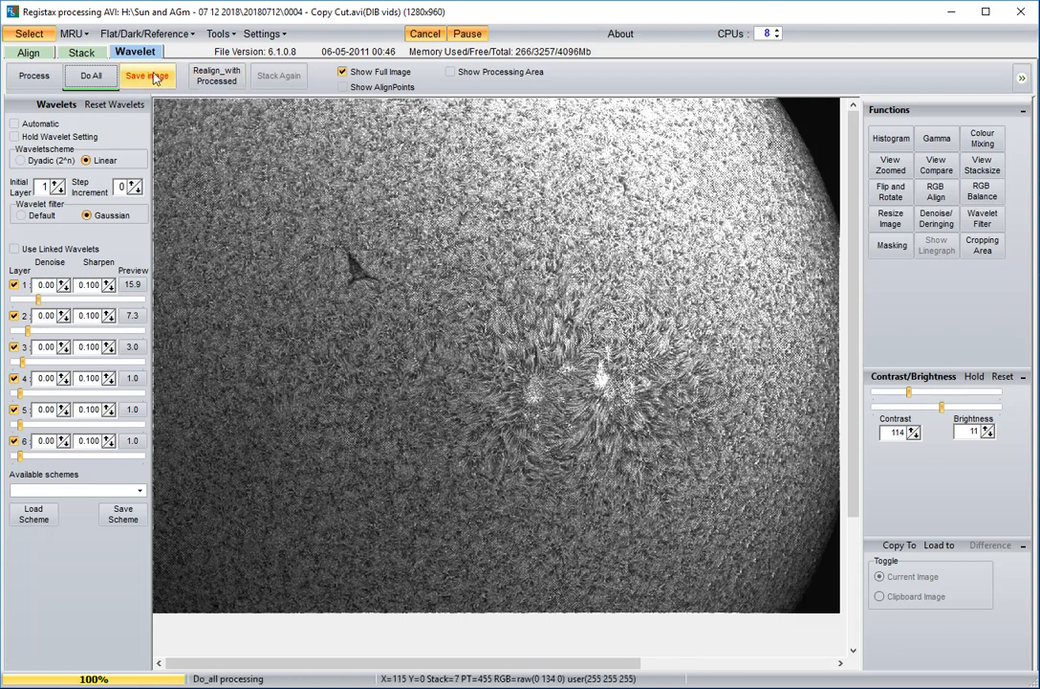
Step: Save the image to the Desktop as BMP 'Solar Image 07 12 2018'
{"action": "left_click", "coordinate": [145, 76]}
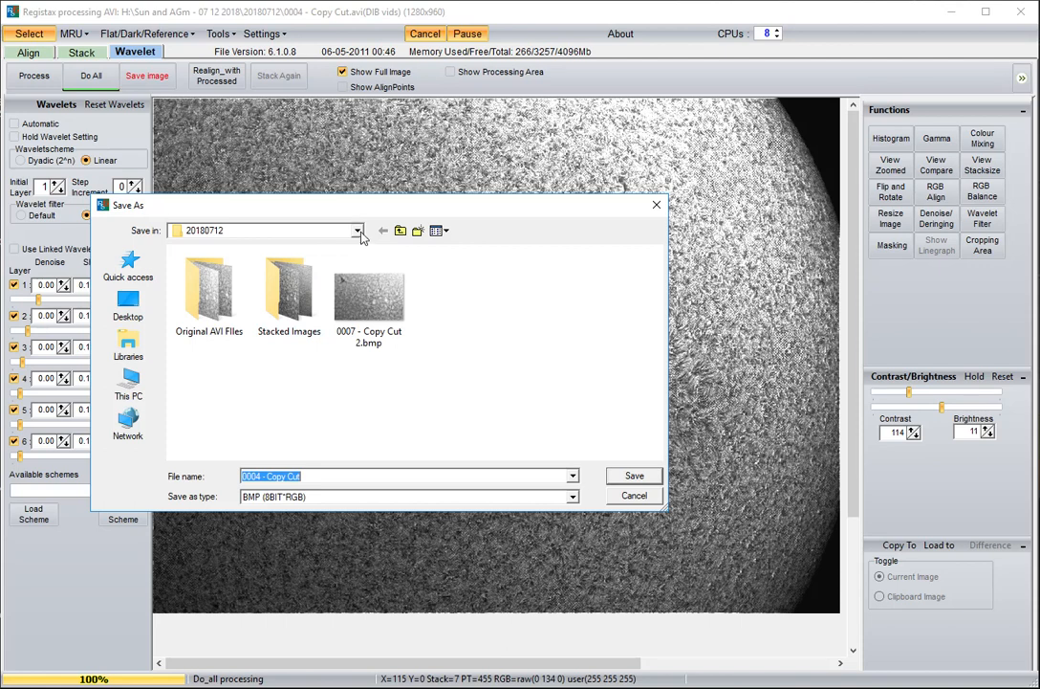
{"action": "left_click", "coordinate": [359, 230]}
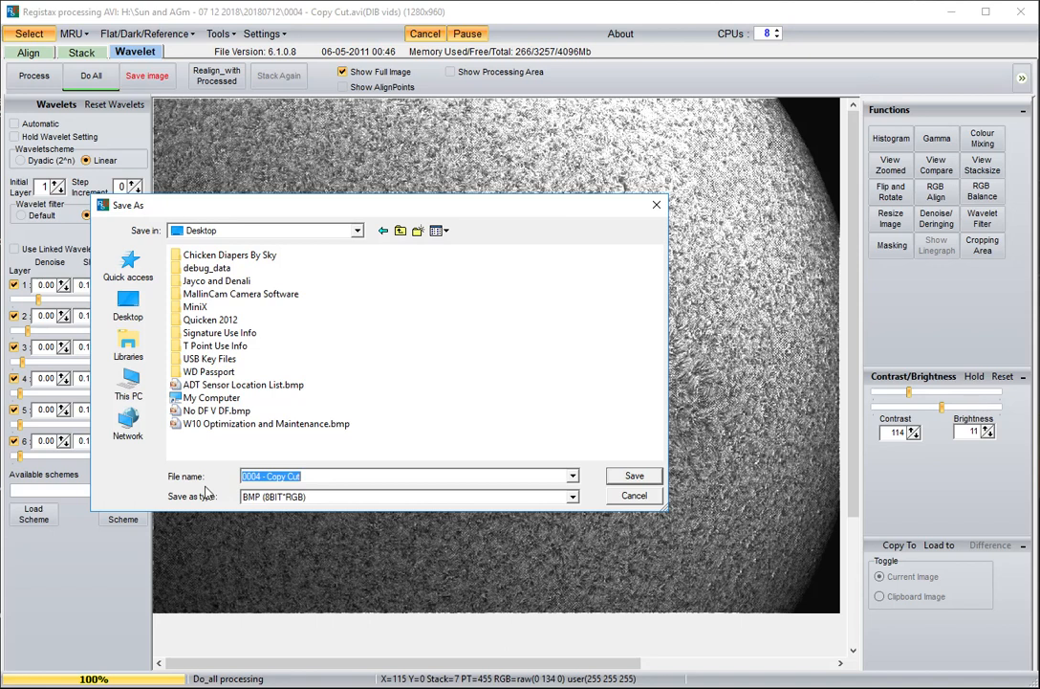
{"action": "type", "text": "Solar Image"}
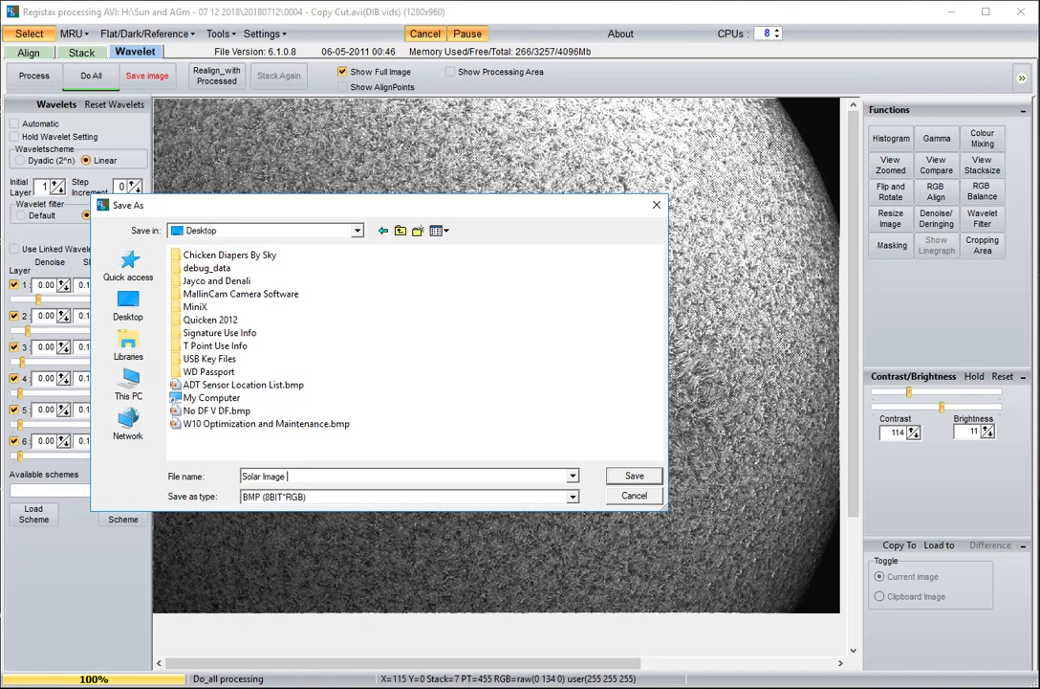
{"action": "type", "text": "07 12 2018"}
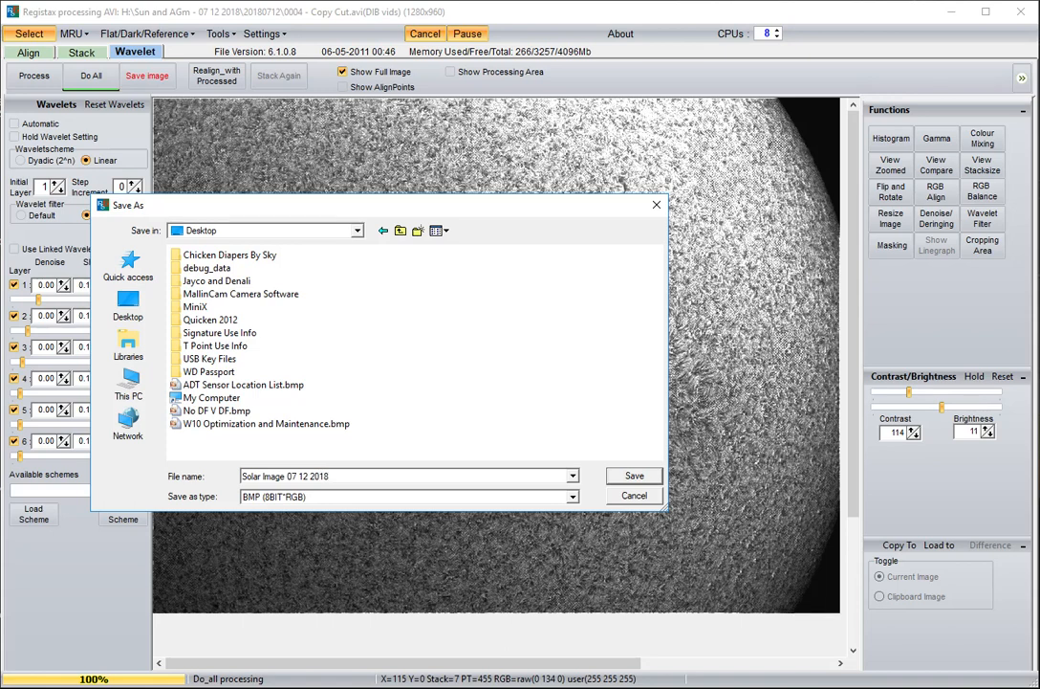
{"action": "left_click", "coordinate": [635, 474]}
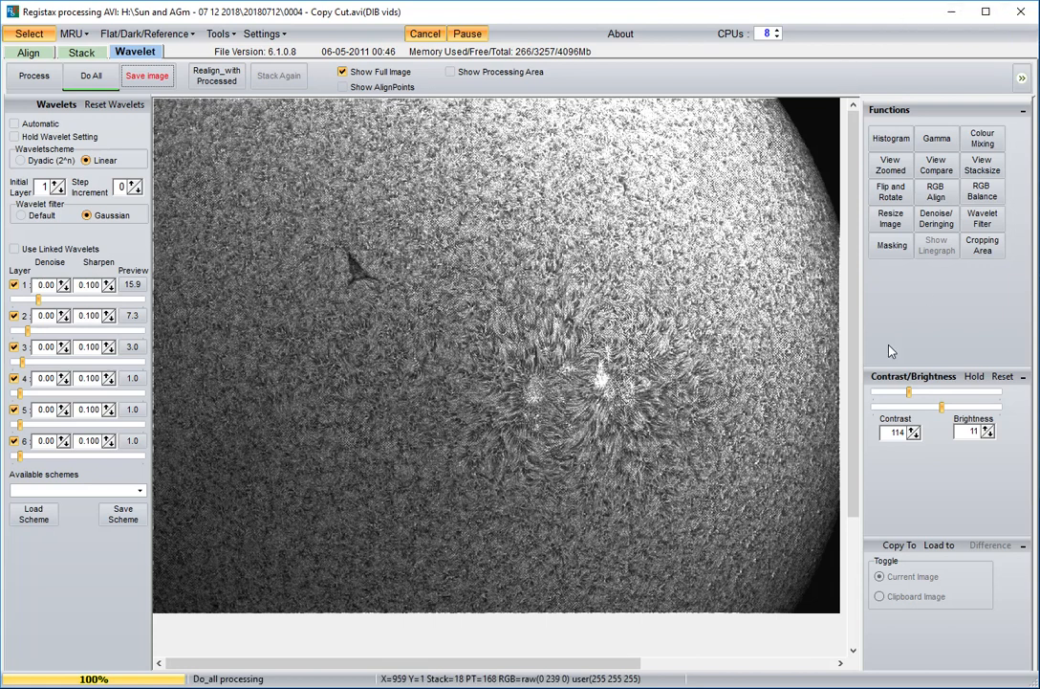
{"action": "mouse_move", "coordinate": [357, 327]}
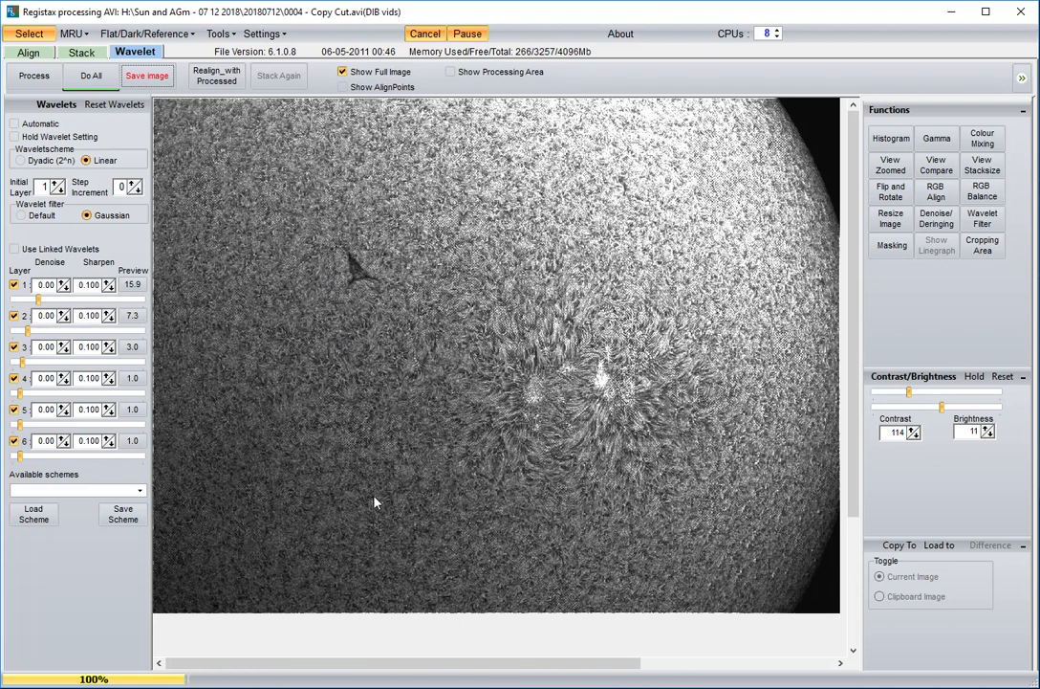
{"action": "left_click", "coordinate": [92, 77]}
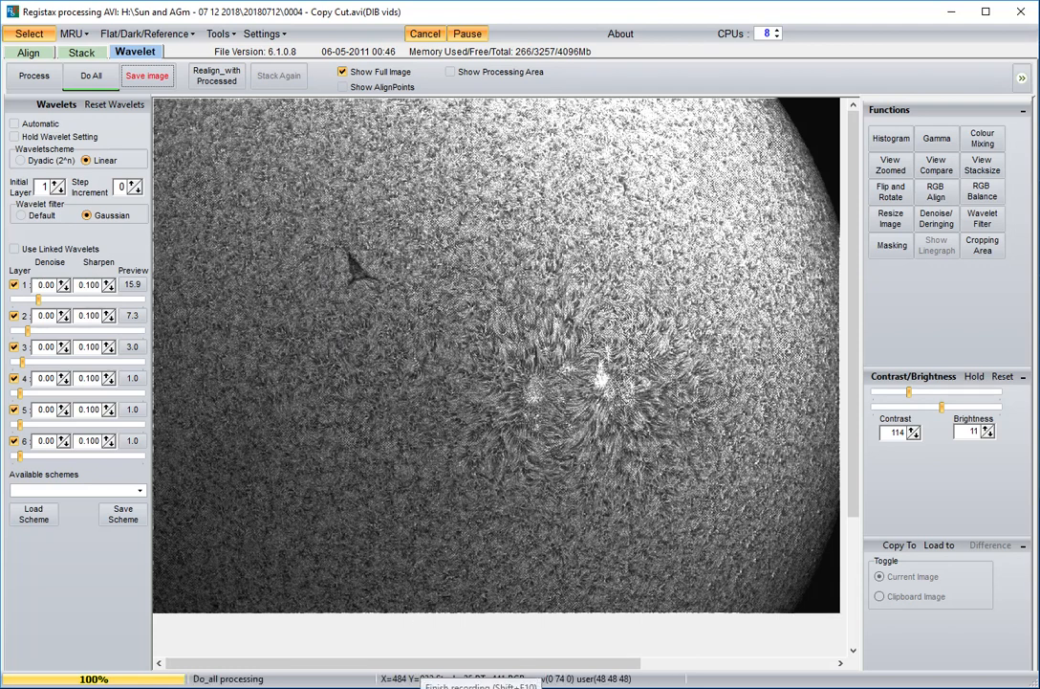